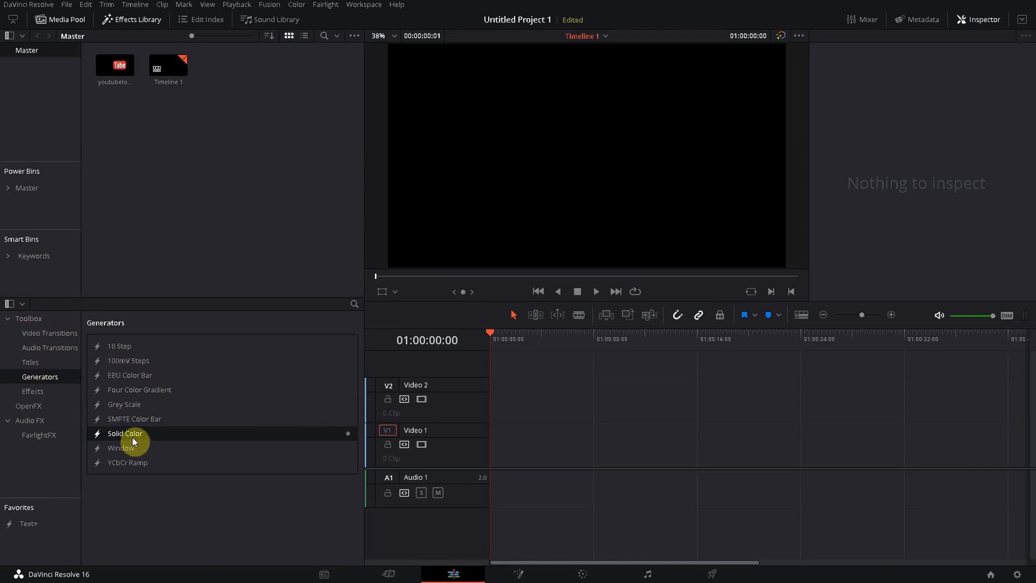
{"action": "mouse_move", "coordinate": [137, 436]}
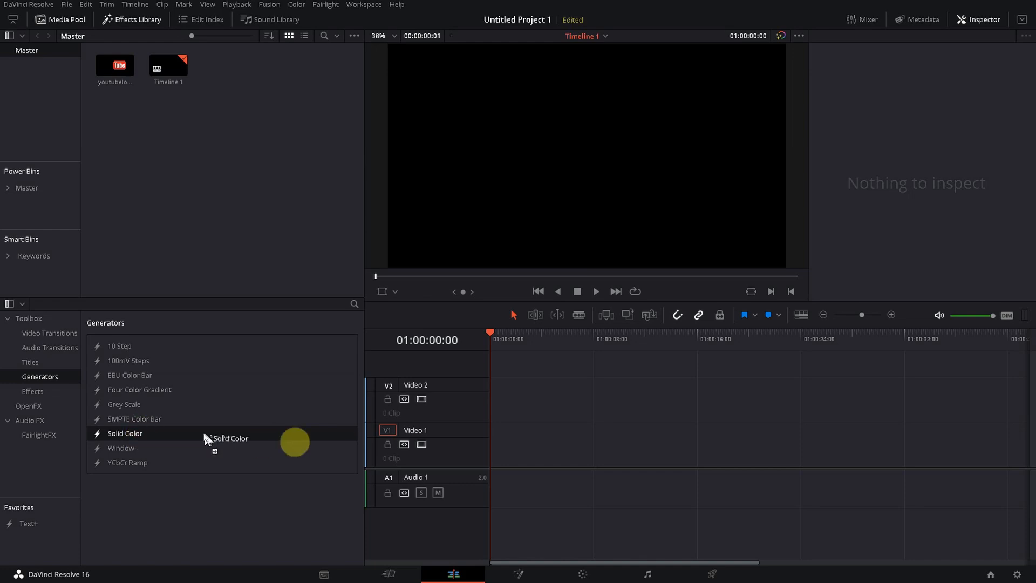
- Drop a Solid Color generator onto Video 1 and extend it to about 16 seconds
{"action": "left_click_drag", "start_coordinate": [125, 433], "coordinate": [521, 446]}
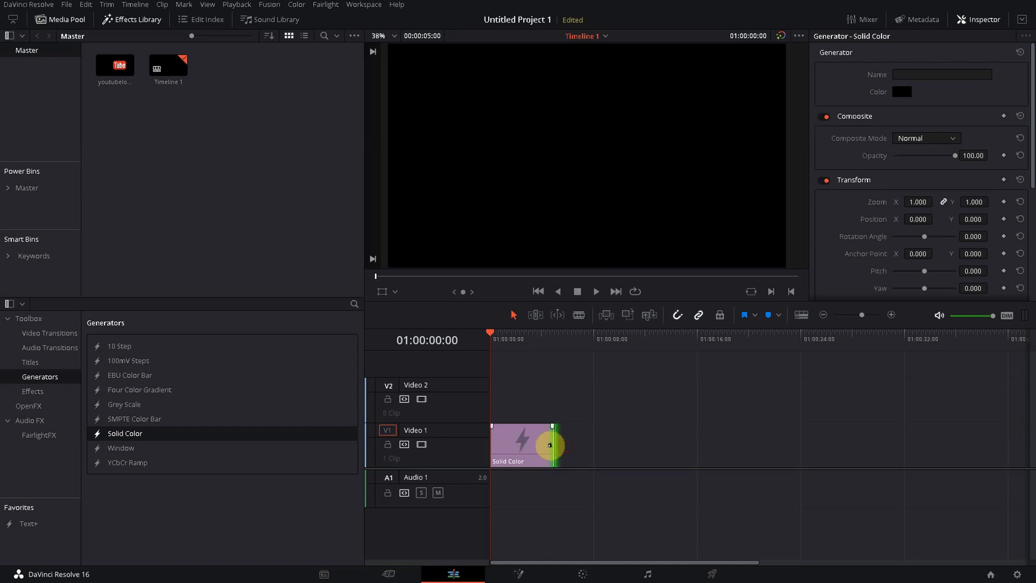
{"action": "left_click_drag", "start_coordinate": [553, 445], "coordinate": [675, 444]}
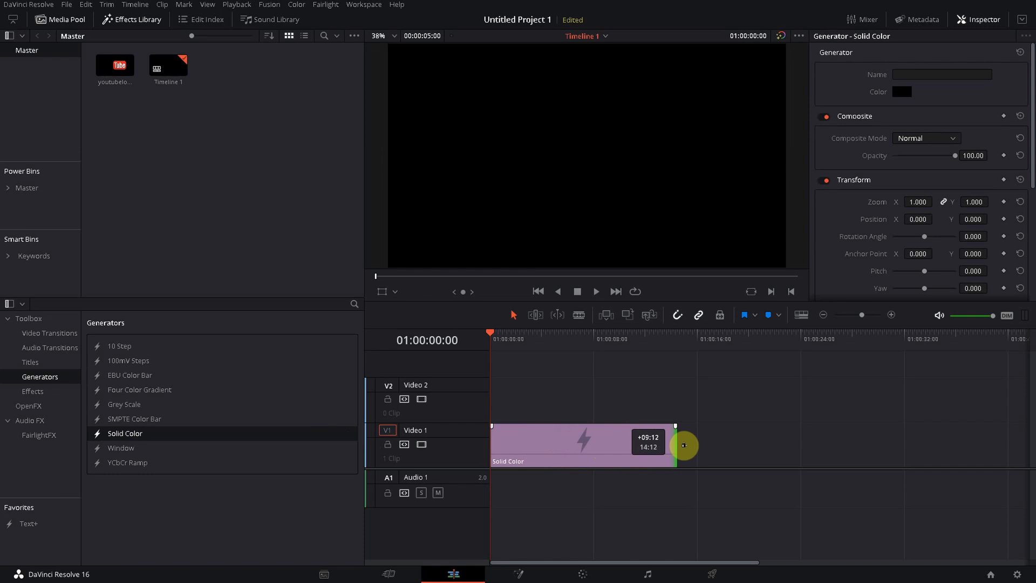
{"action": "left_click_drag", "start_coordinate": [683, 444], "coordinate": [727, 449]}
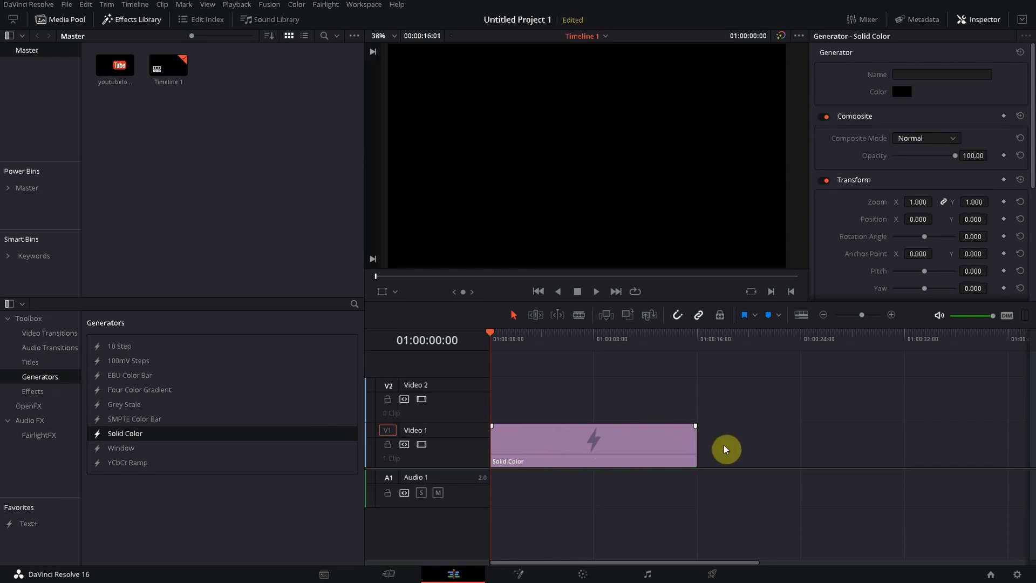
{"action": "left_click", "coordinate": [674, 444]}
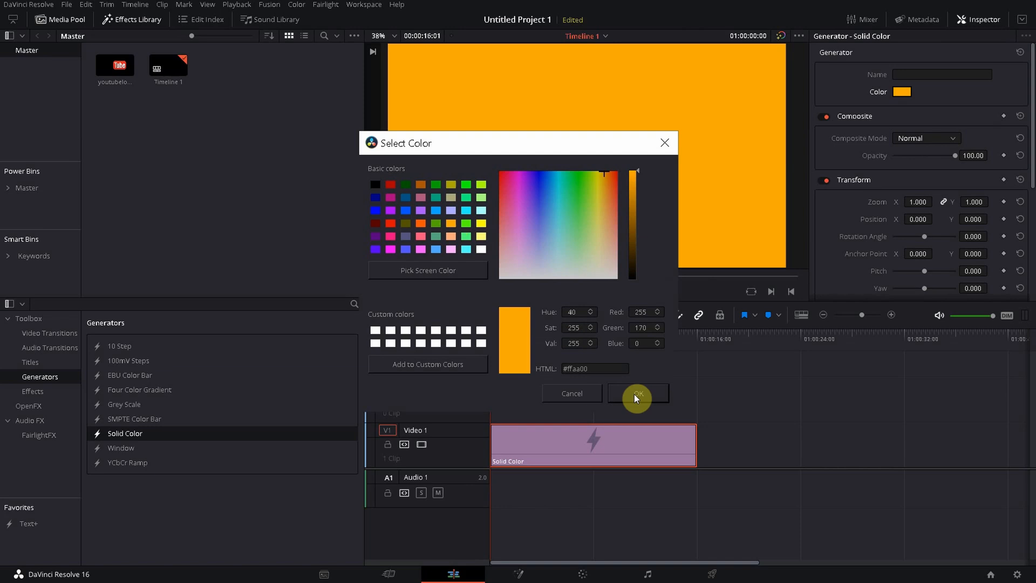
- Confirm orange #ffaa00 as the Solid Color clip's colour in Select Color
{"action": "left_click", "coordinate": [636, 393]}
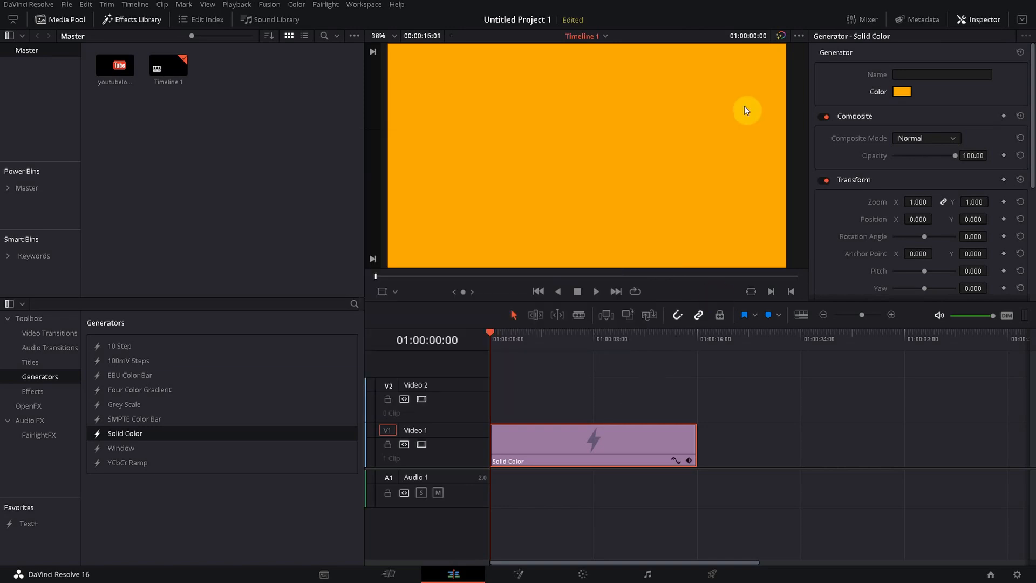
{"action": "mouse_move", "coordinate": [583, 183]}
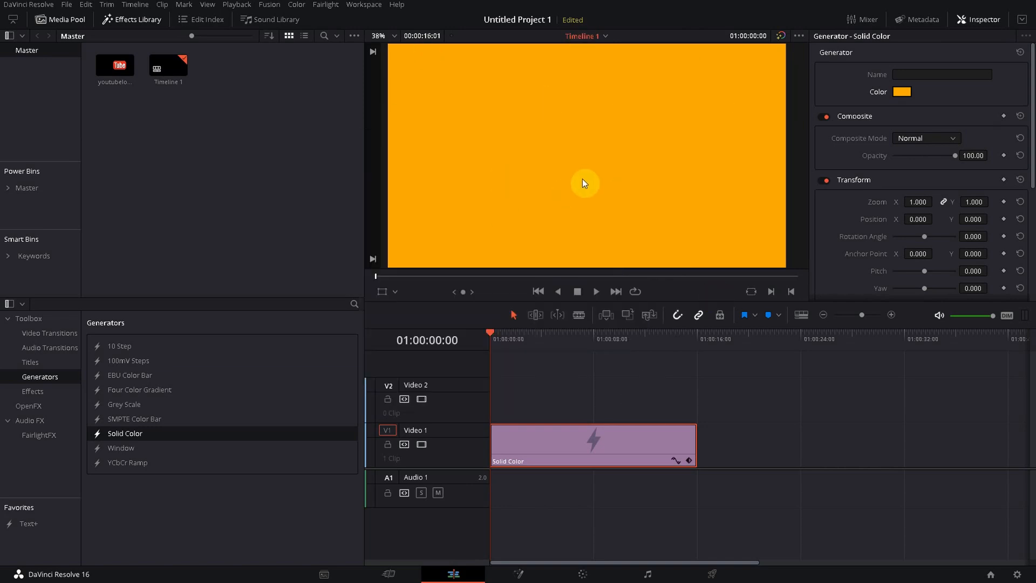
{"action": "mouse_move", "coordinate": [351, 156]}
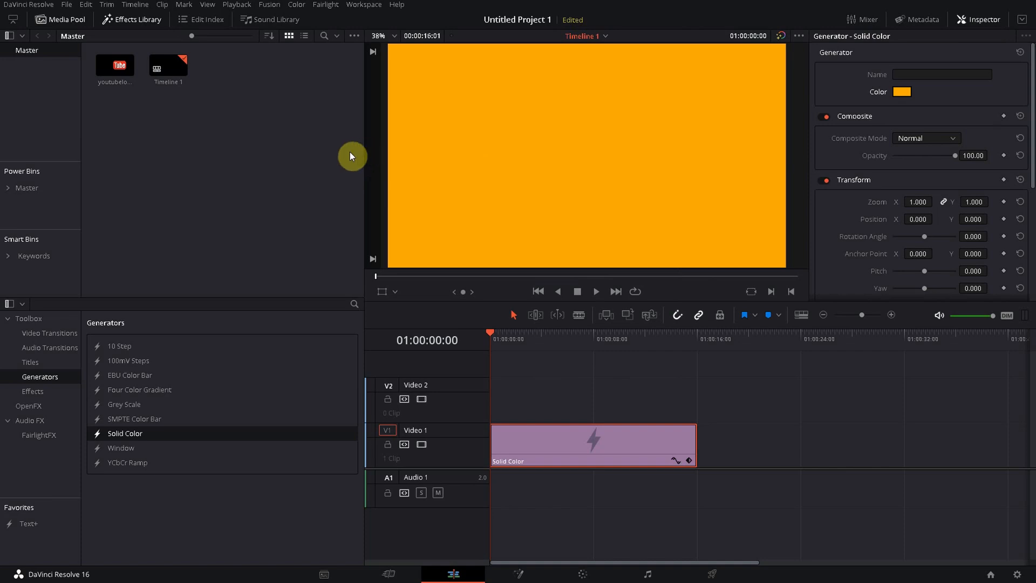
{"action": "mouse_move", "coordinate": [133, 133]}
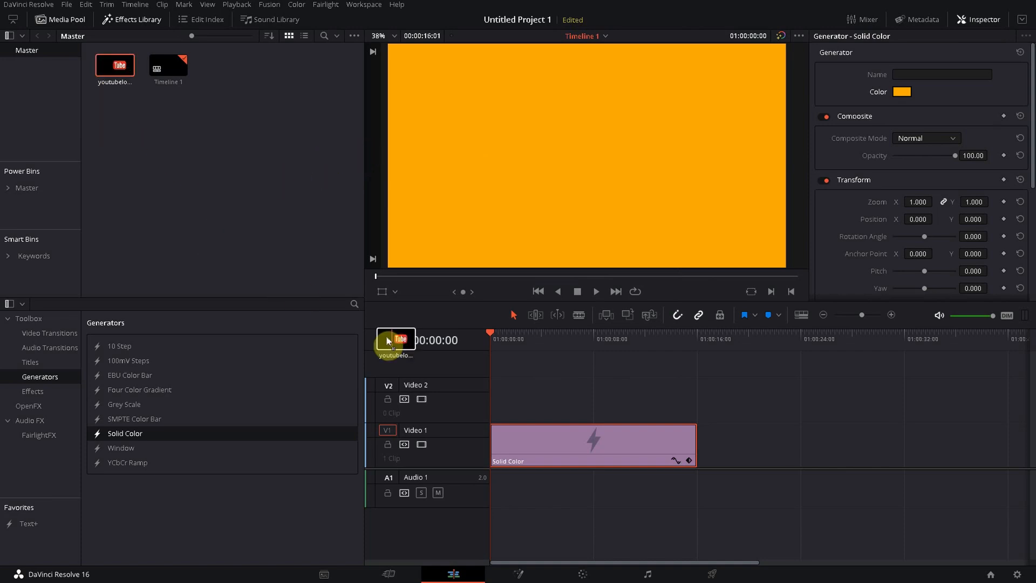
- Drag youtubelogo.png from the Media Pool onto Video 2 at the timeline start
{"action": "left_click_drag", "start_coordinate": [395, 340], "coordinate": [522, 399]}
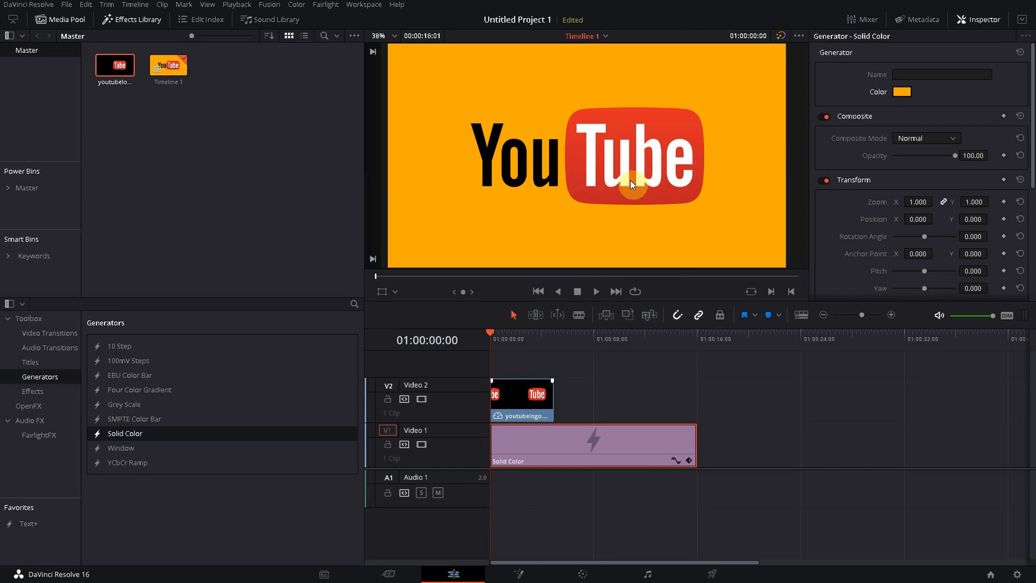
{"action": "mouse_move", "coordinate": [608, 282]}
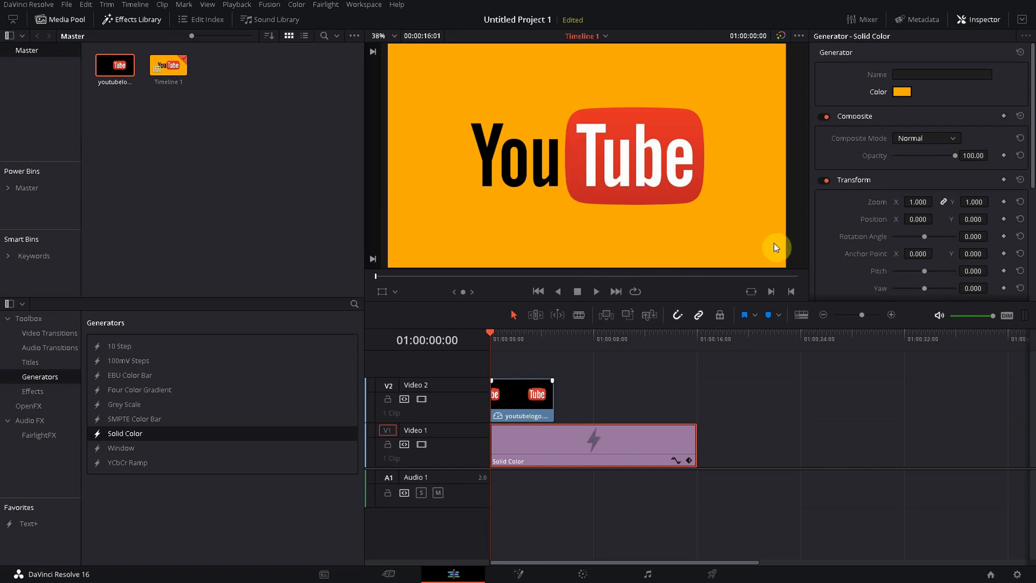
{"action": "mouse_move", "coordinate": [828, 253]}
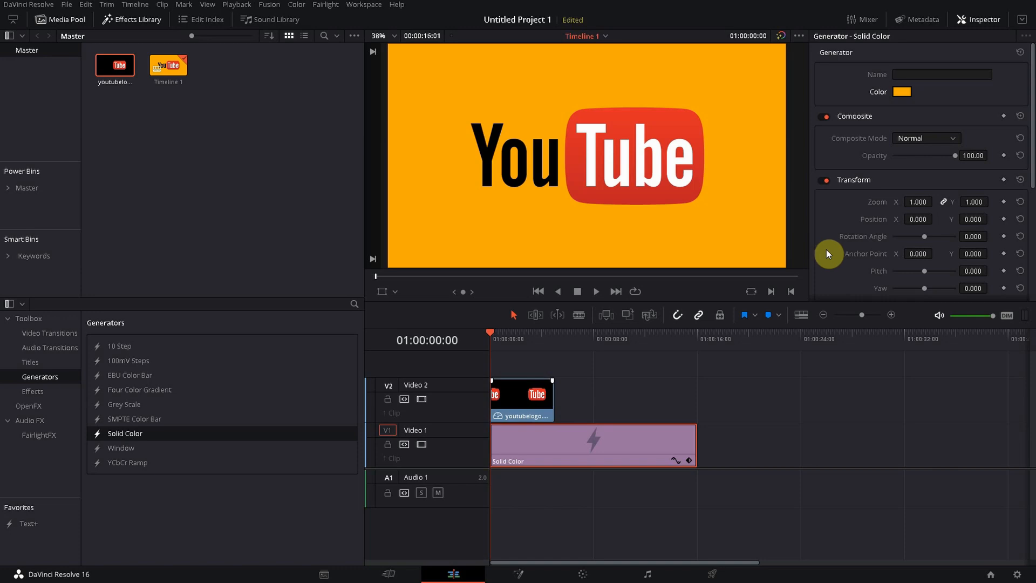
{"action": "mouse_move", "coordinate": [923, 240]}
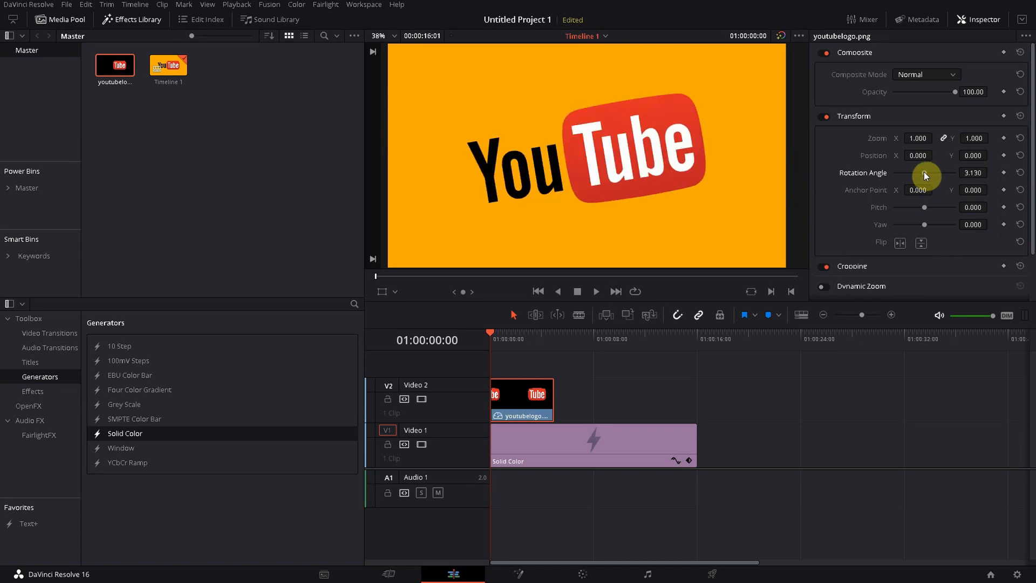
{"action": "left_click_drag", "start_coordinate": [925, 173], "coordinate": [1004, 179]}
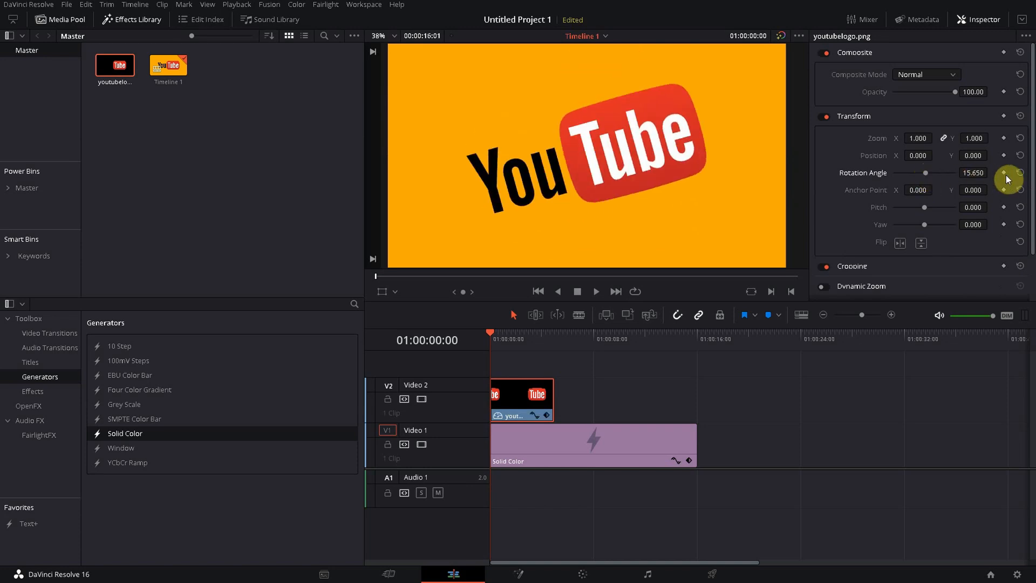
{"action": "left_click", "coordinate": [1019, 173]}
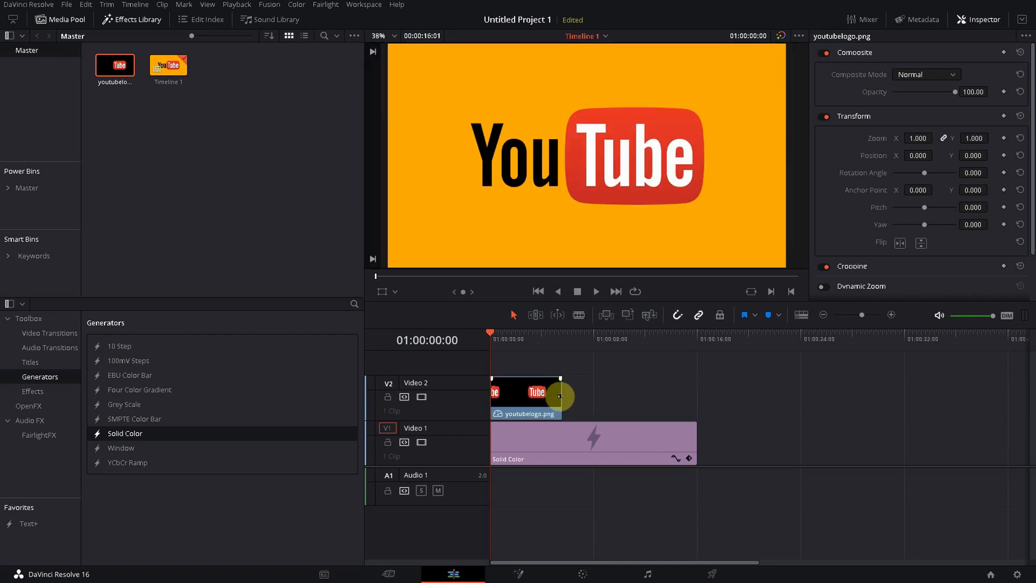
- Stretch the logo clip to the 16-second background length and open it in Fusion
{"action": "left_click_drag", "start_coordinate": [558, 397], "coordinate": [697, 397]}
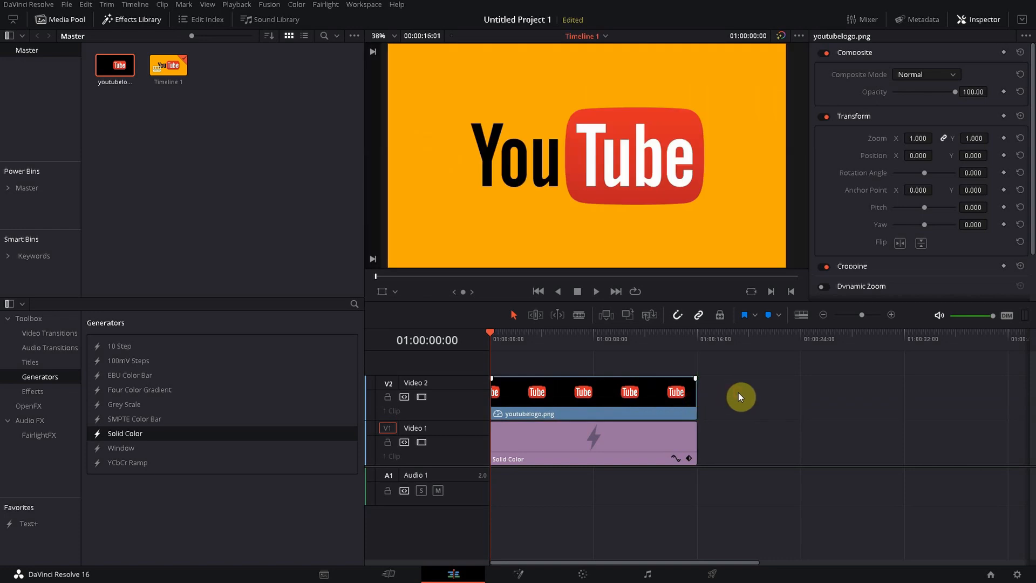
{"action": "mouse_move", "coordinate": [746, 405]}
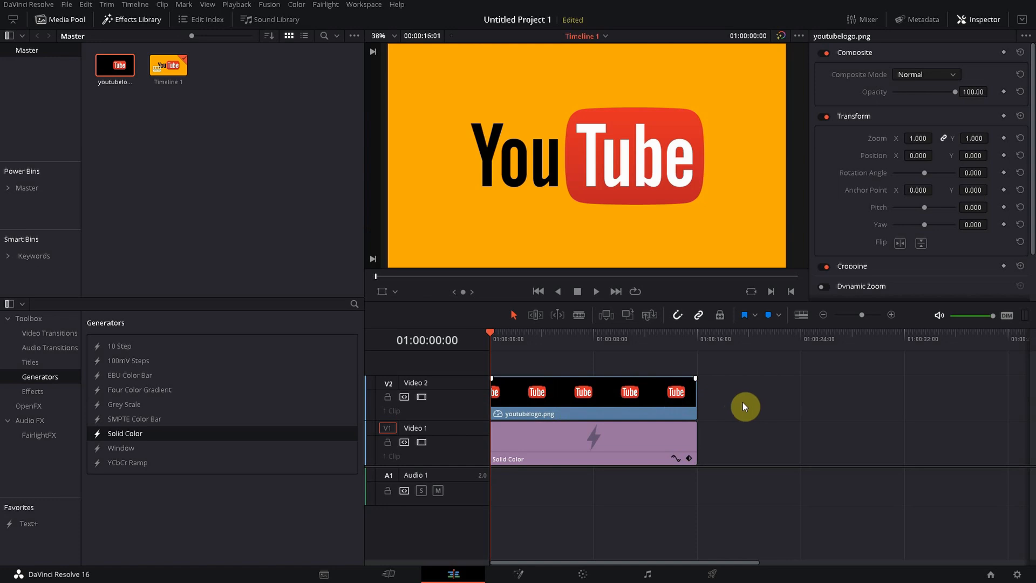
{"action": "left_click", "coordinate": [654, 407]}
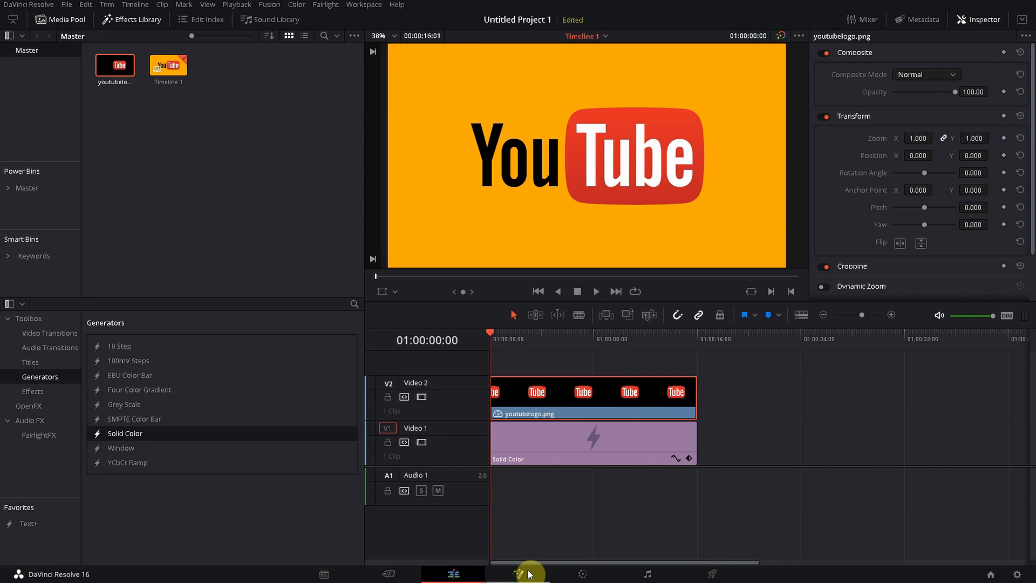
{"action": "mouse_move", "coordinate": [529, 574]}
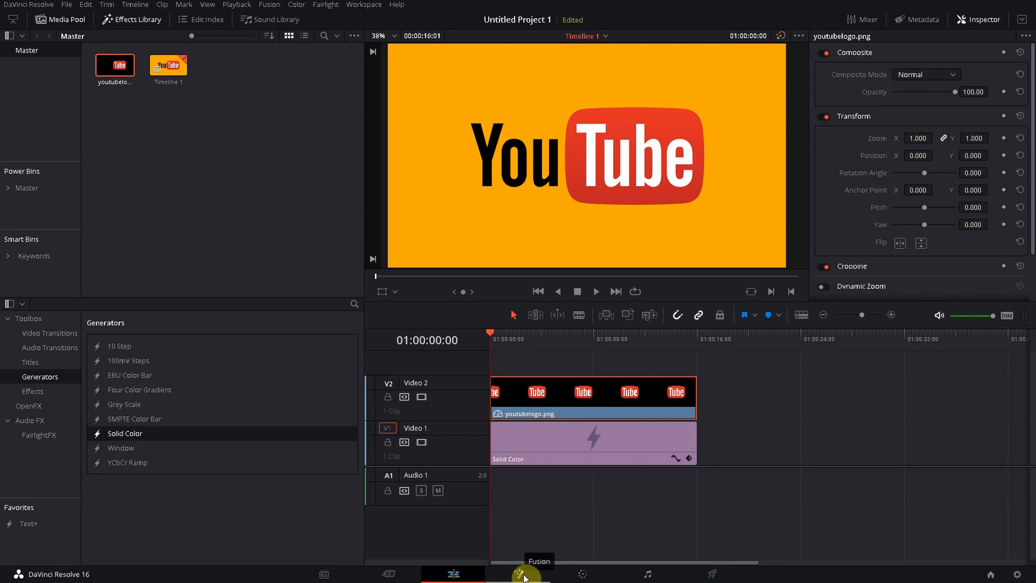
{"action": "left_click", "coordinate": [517, 573]}
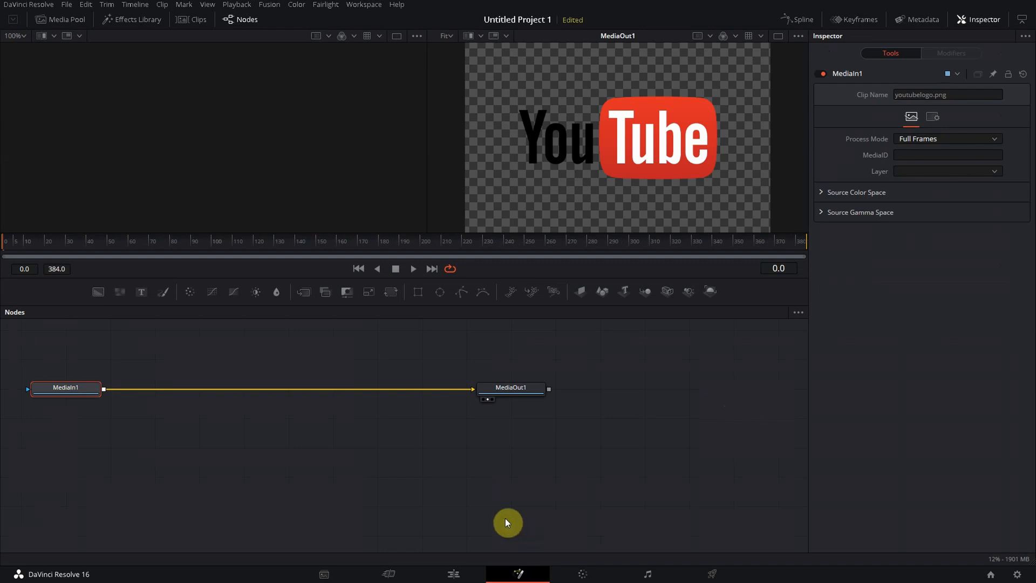
{"action": "mouse_move", "coordinate": [47, 356]}
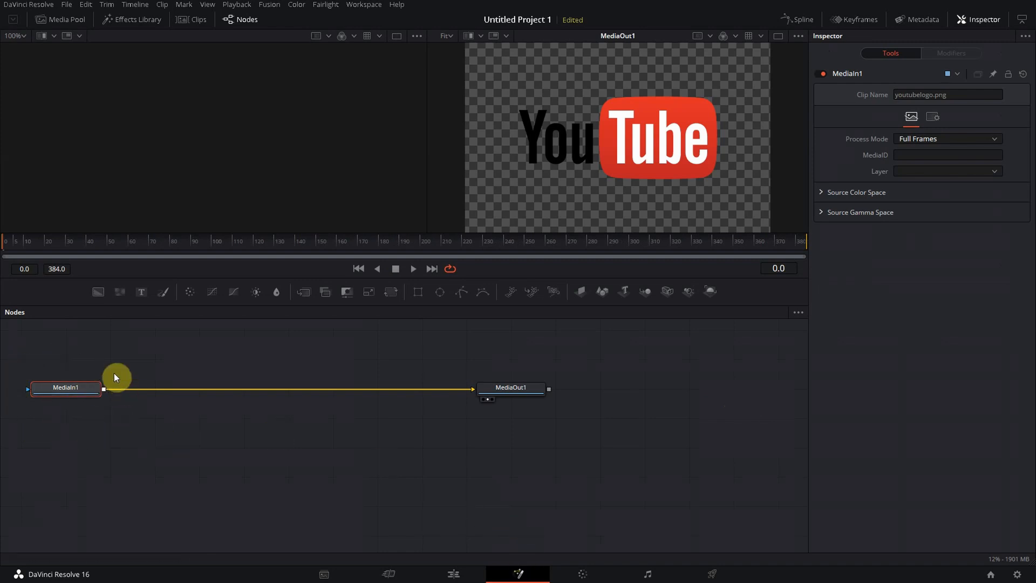
{"action": "mouse_move", "coordinate": [449, 404]}
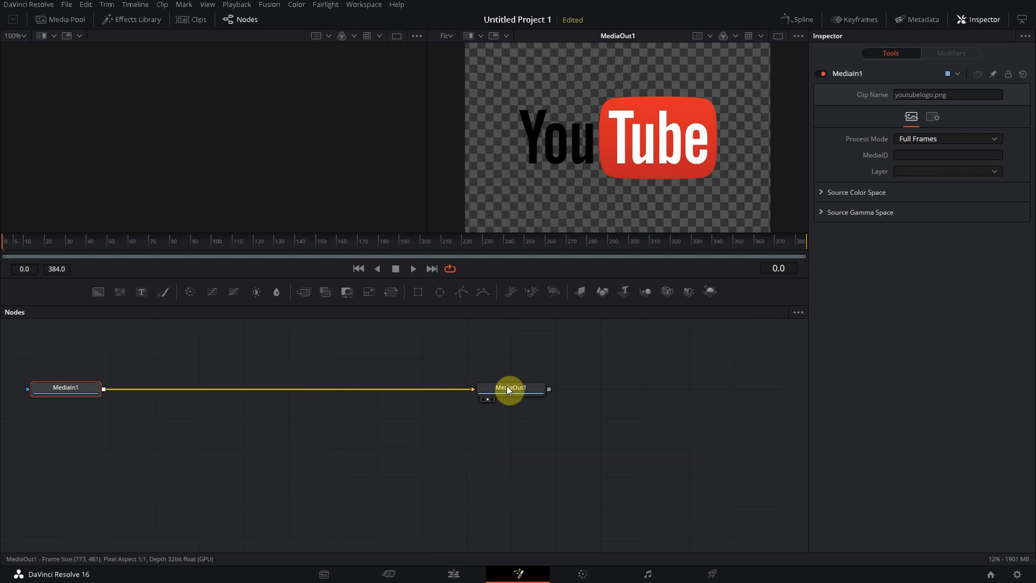
{"action": "mouse_move", "coordinate": [432, 458]}
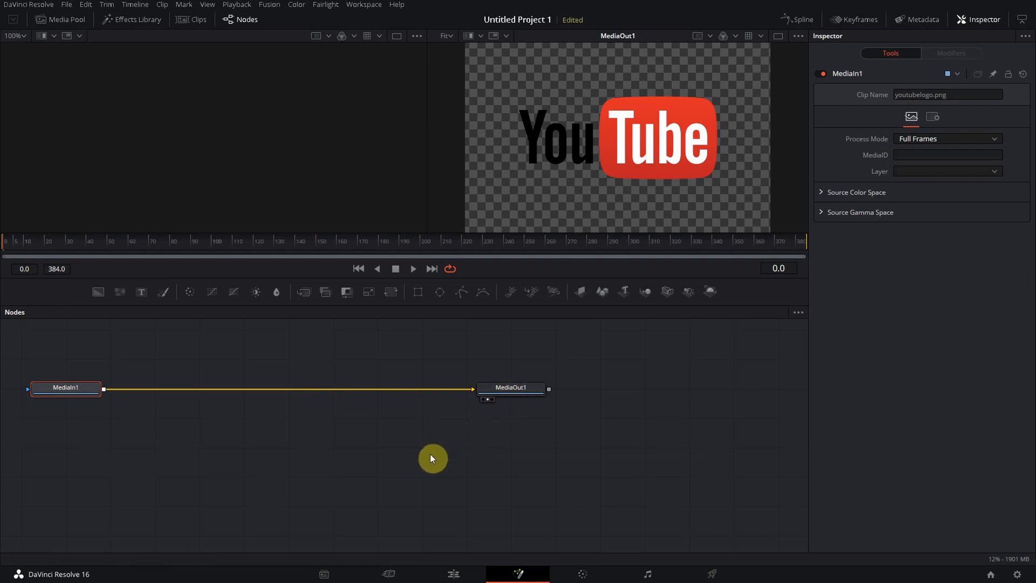
{"action": "mouse_move", "coordinate": [426, 469]}
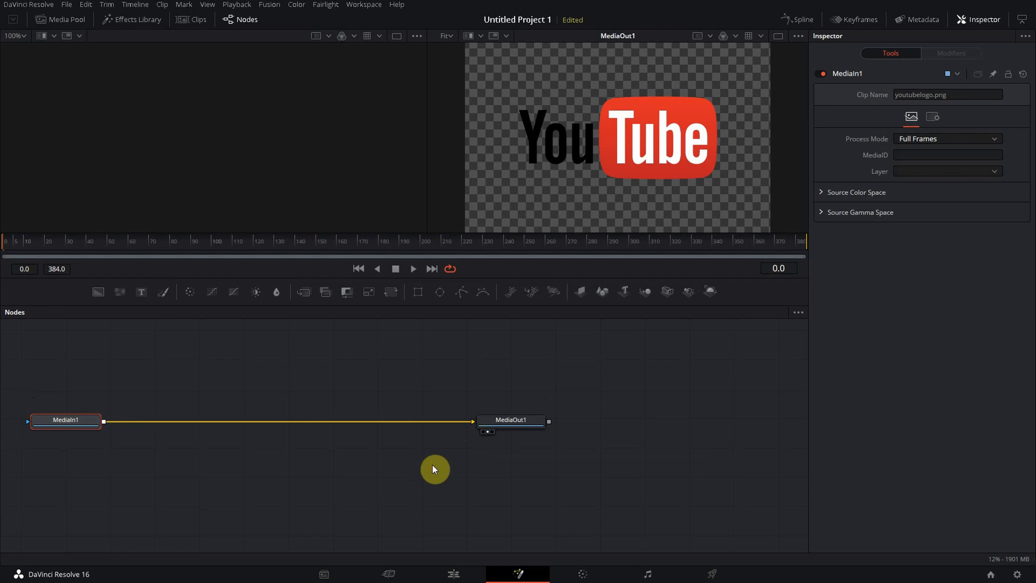
{"action": "mouse_move", "coordinate": [425, 476]}
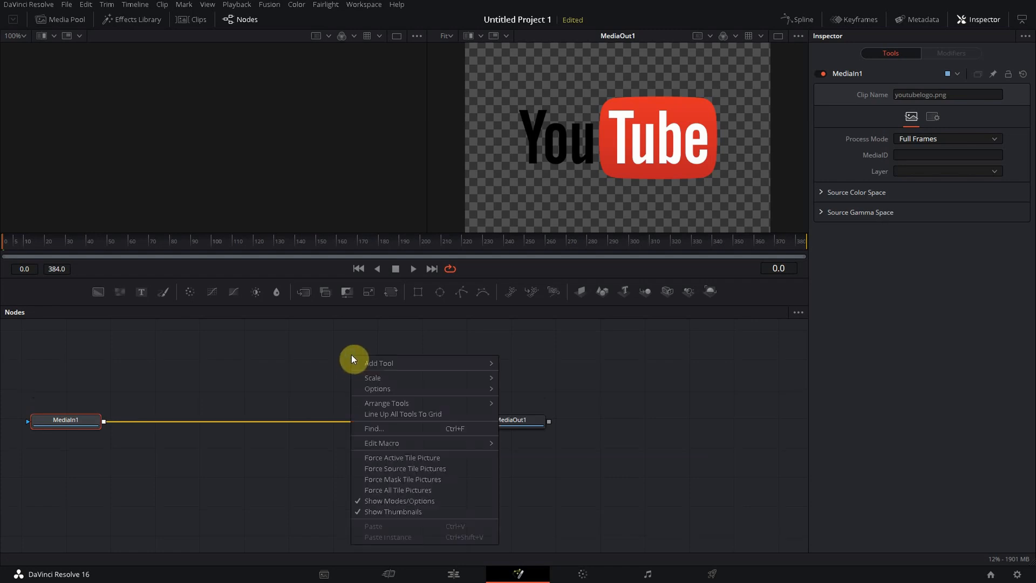
- Add an ImagePlane3D1 node through the Nodes panel's Add Tool > 3D menu
{"action": "left_click", "coordinate": [379, 363]}
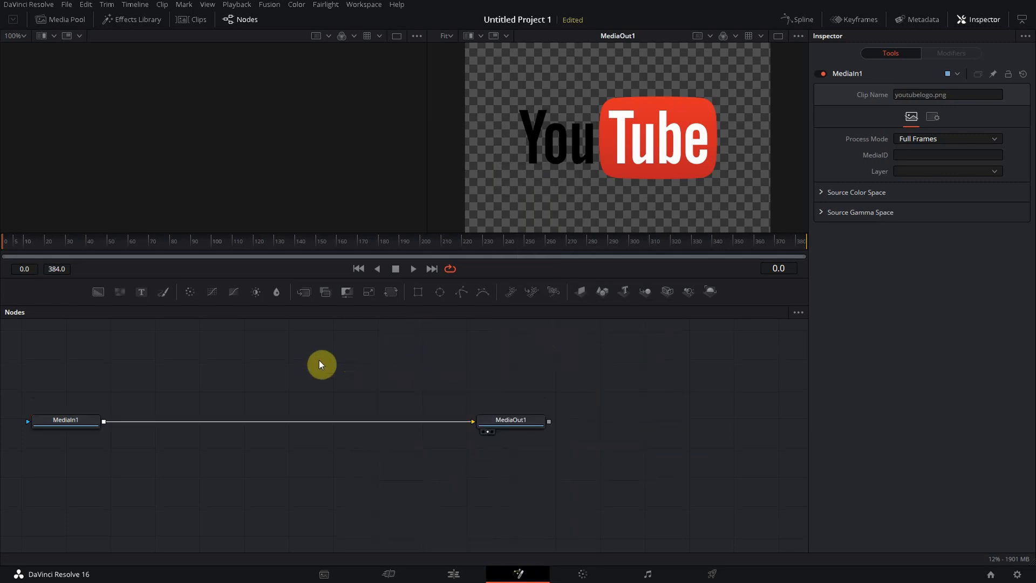
{"action": "right_click", "coordinate": [321, 364]}
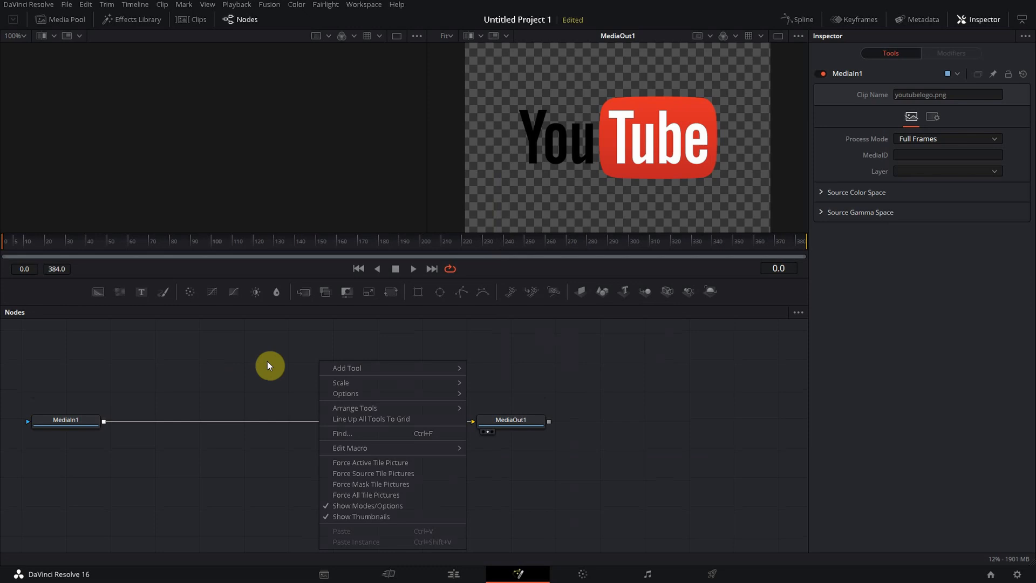
{"action": "mouse_move", "coordinate": [335, 369]}
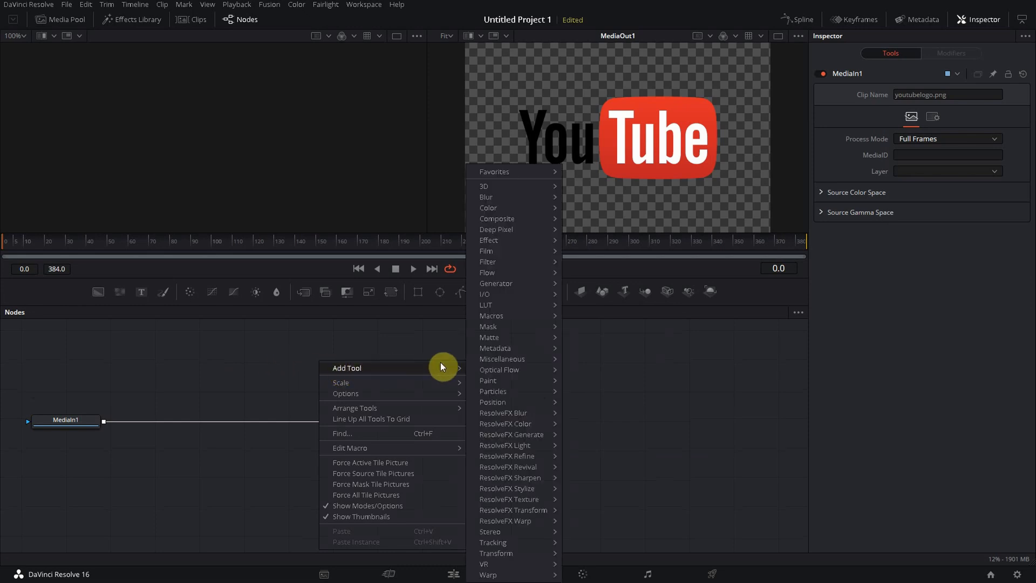
{"action": "mouse_move", "coordinate": [484, 186]}
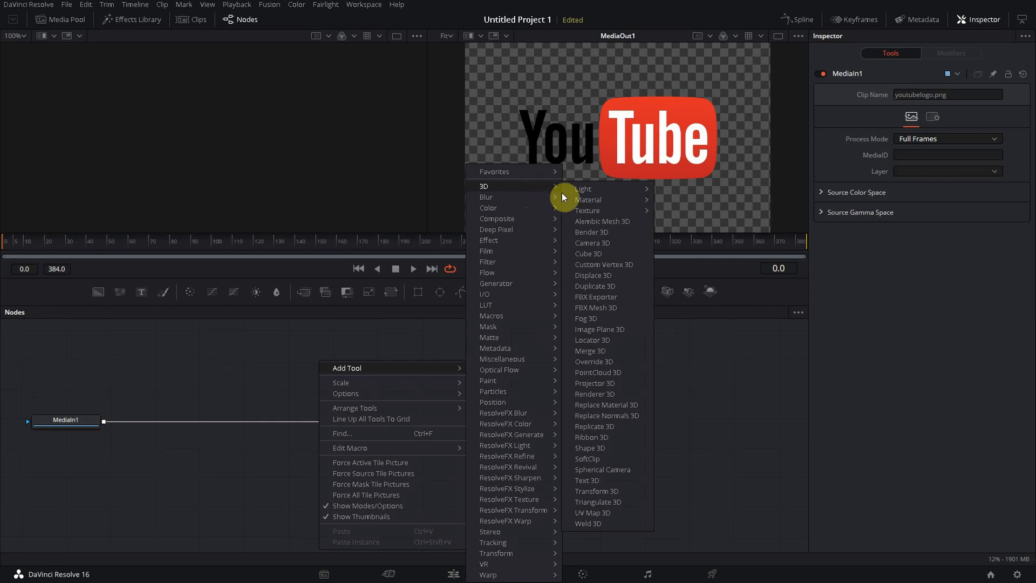
{"action": "mouse_move", "coordinate": [485, 197]}
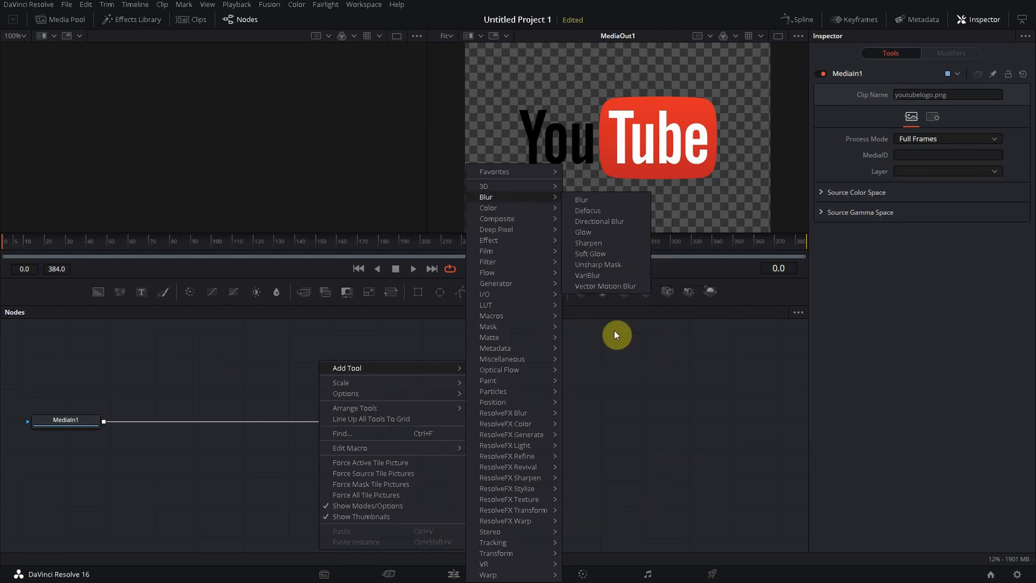
{"action": "mouse_move", "coordinate": [483, 186]}
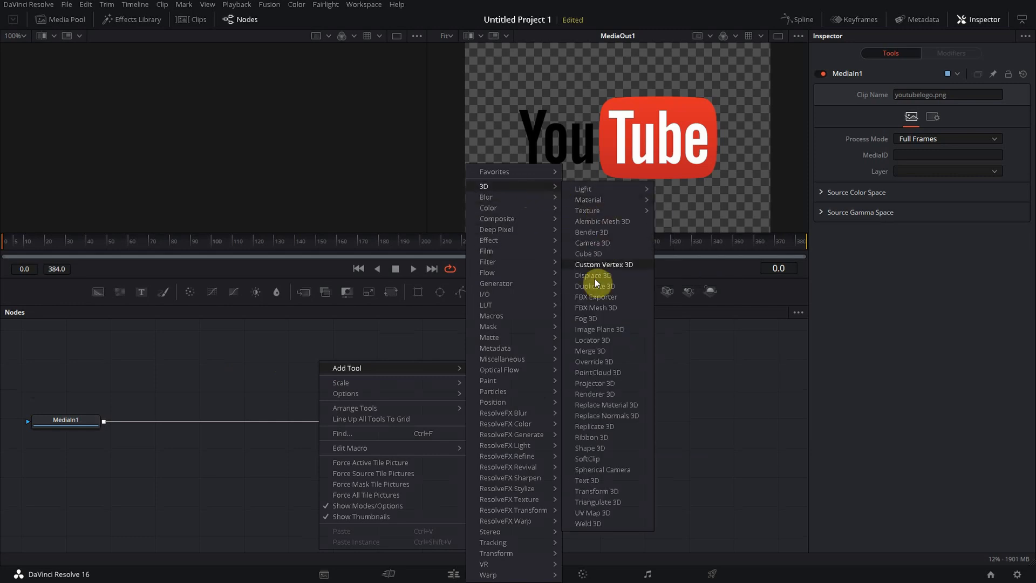
{"action": "left_click", "coordinate": [594, 329]}
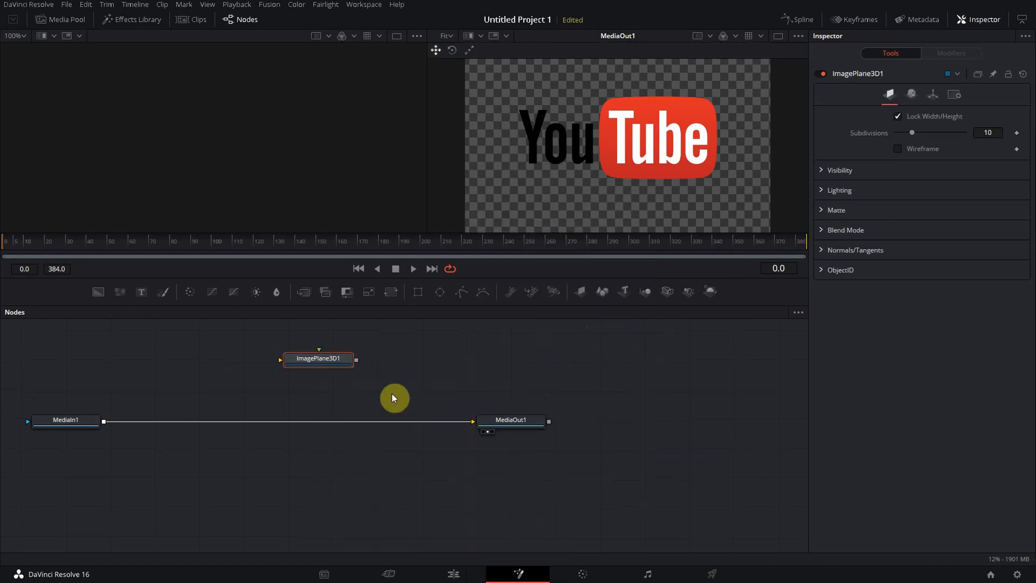
{"action": "mouse_move", "coordinate": [331, 397]}
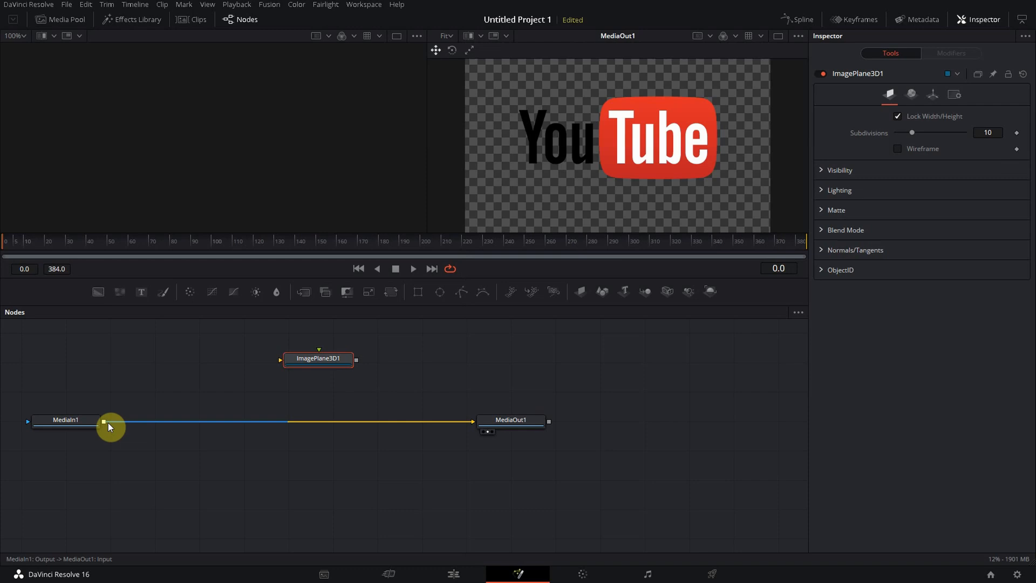
{"action": "mouse_move", "coordinate": [105, 421]}
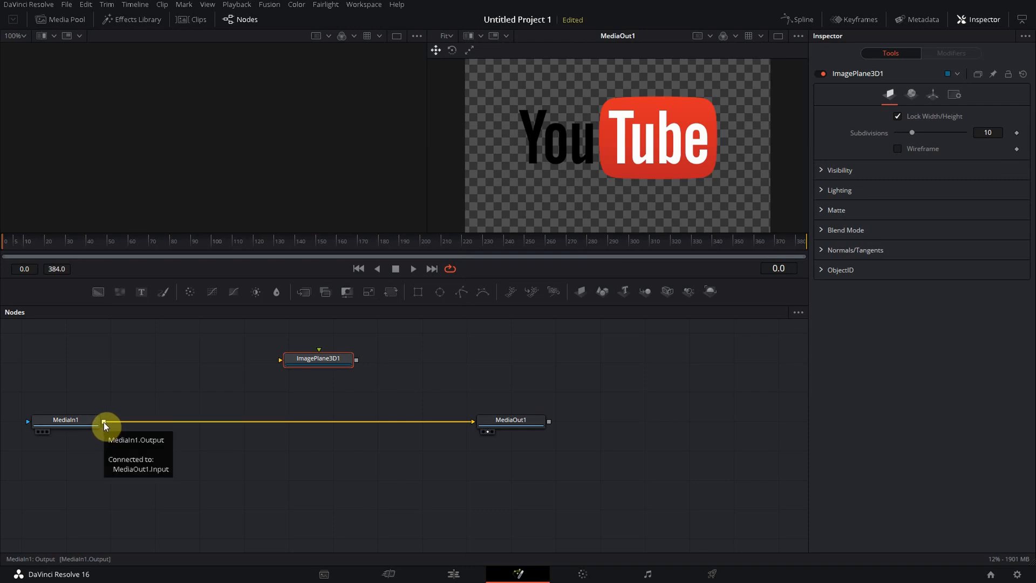
- Link MediaIn1's output to ImagePlane3D1's input, keeping its MediaOut1 connection
{"action": "left_click_drag", "start_coordinate": [103, 423], "coordinate": [288, 377]}
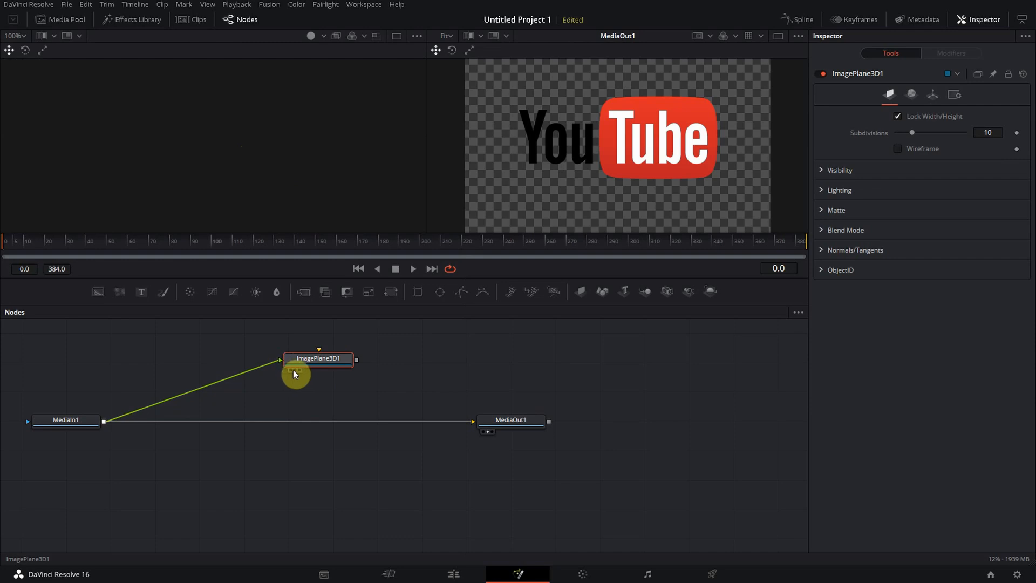
{"action": "mouse_move", "coordinate": [293, 374]}
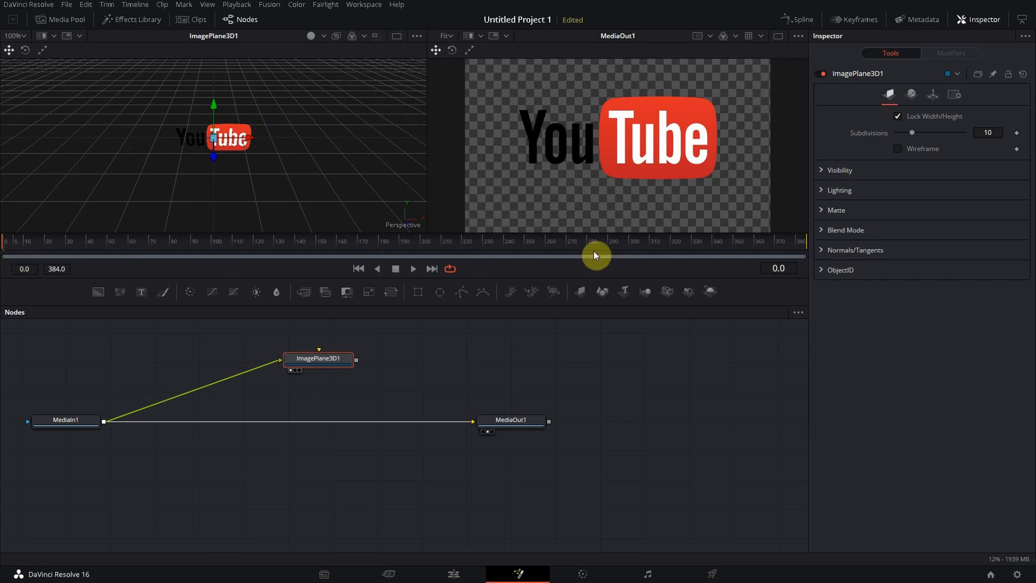
{"action": "mouse_move", "coordinate": [572, 256]}
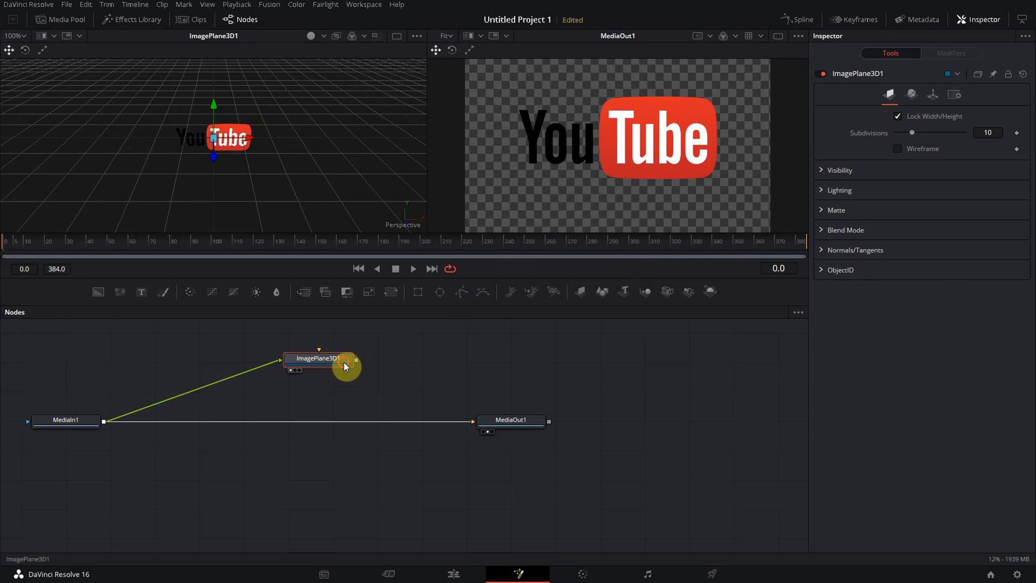
{"action": "mouse_move", "coordinate": [961, 33]}
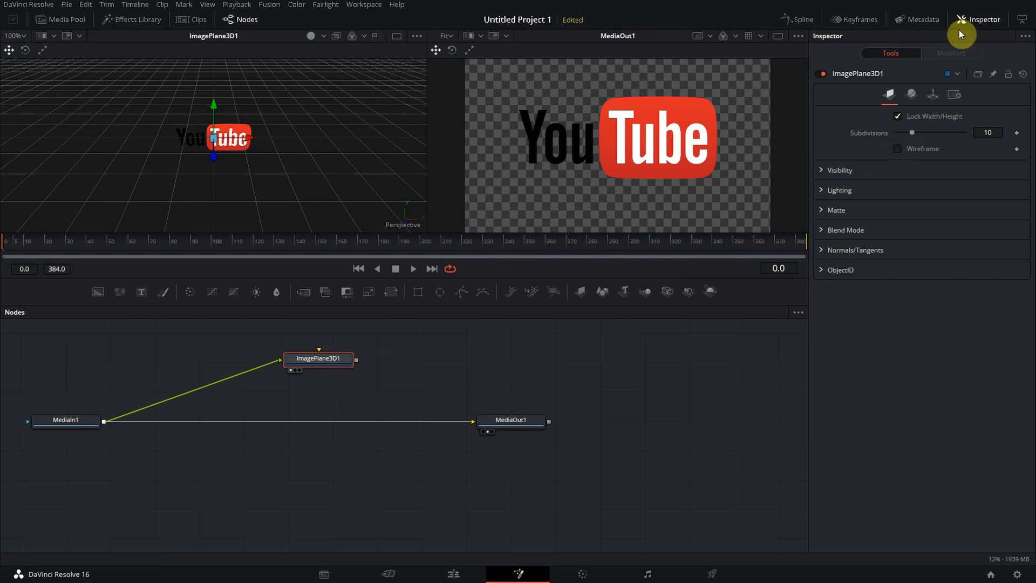
{"action": "mouse_move", "coordinate": [954, 57]}
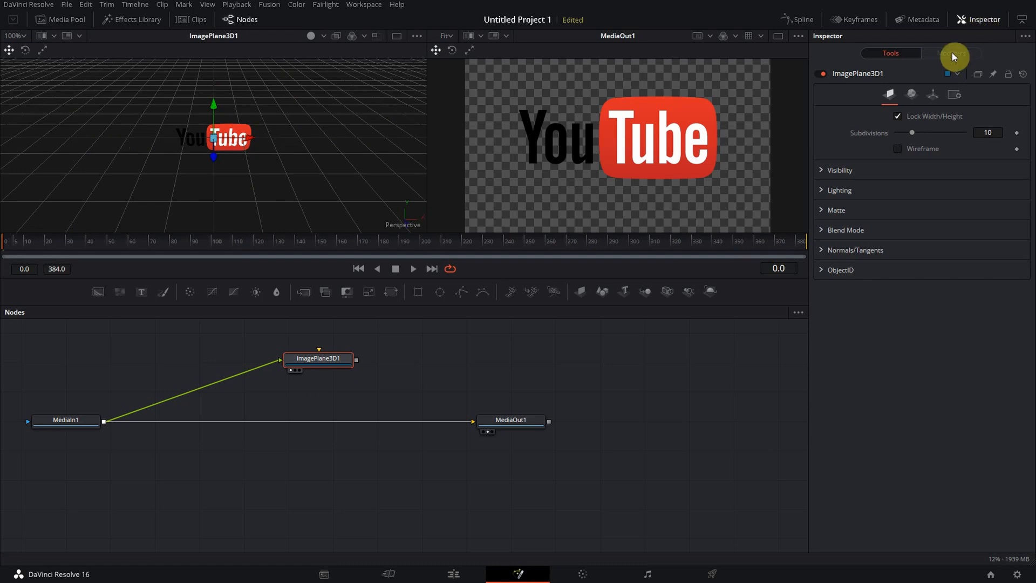
{"action": "mouse_move", "coordinate": [933, 96]}
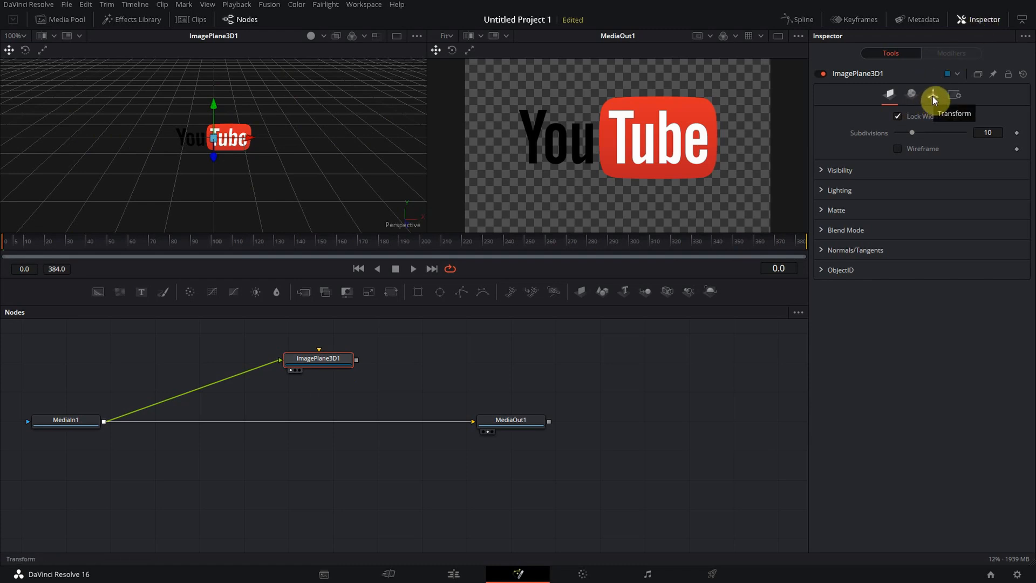
- Keyframe the image plane's Rotation Y in the Transform settings, using frame 148
{"action": "left_click", "coordinate": [933, 94]}
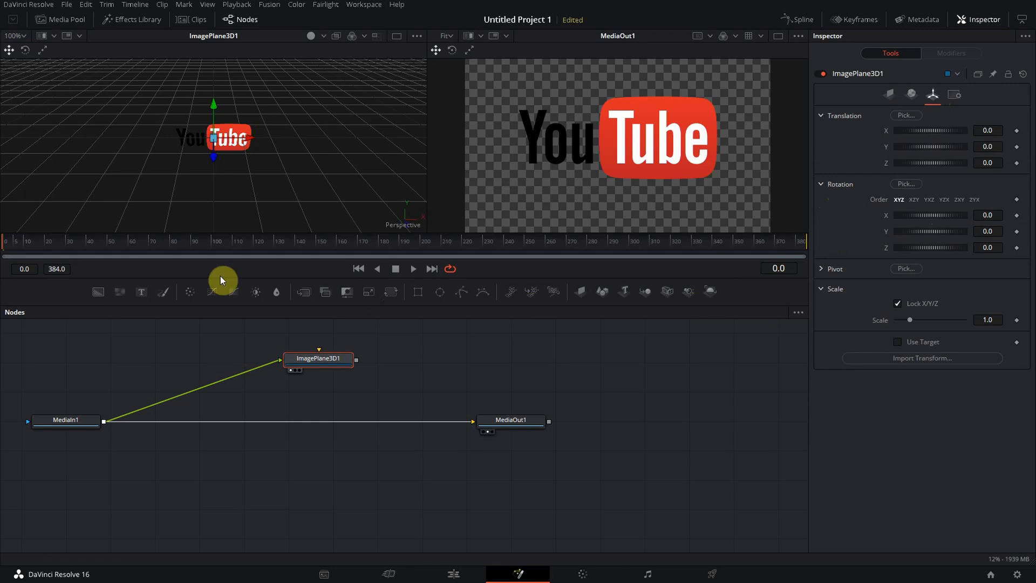
{"action": "left_click_drag", "start_coordinate": [222, 279], "coordinate": [300, 256]}
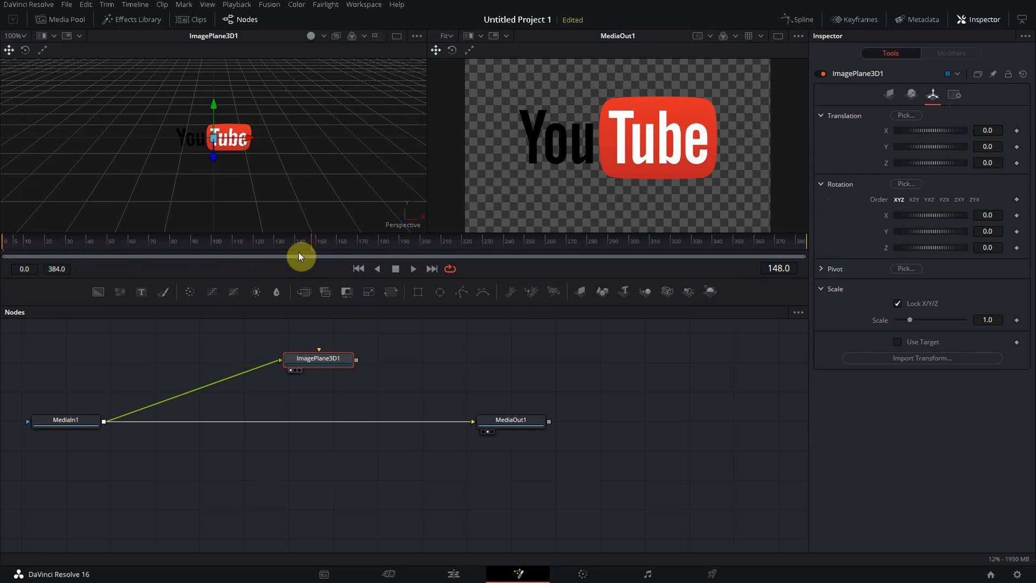
{"action": "left_click_drag", "start_coordinate": [299, 254], "coordinate": [97, 254]}
{"action": "type", "text": "375"}
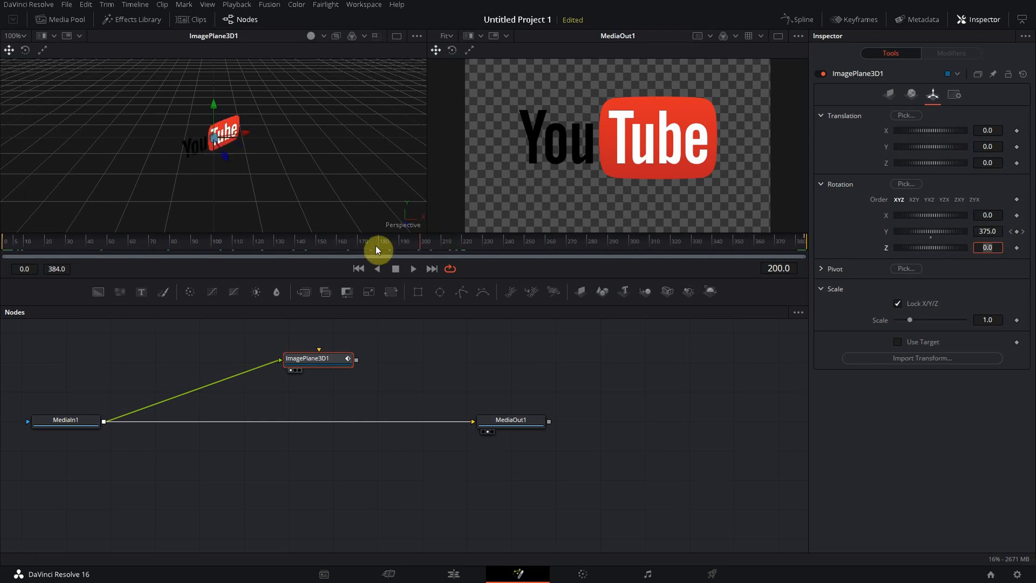
- Scrub to frames 270, 195 and 37 to preview the logo's spin
{"action": "left_click_drag", "start_coordinate": [379, 250], "coordinate": [565, 250]}
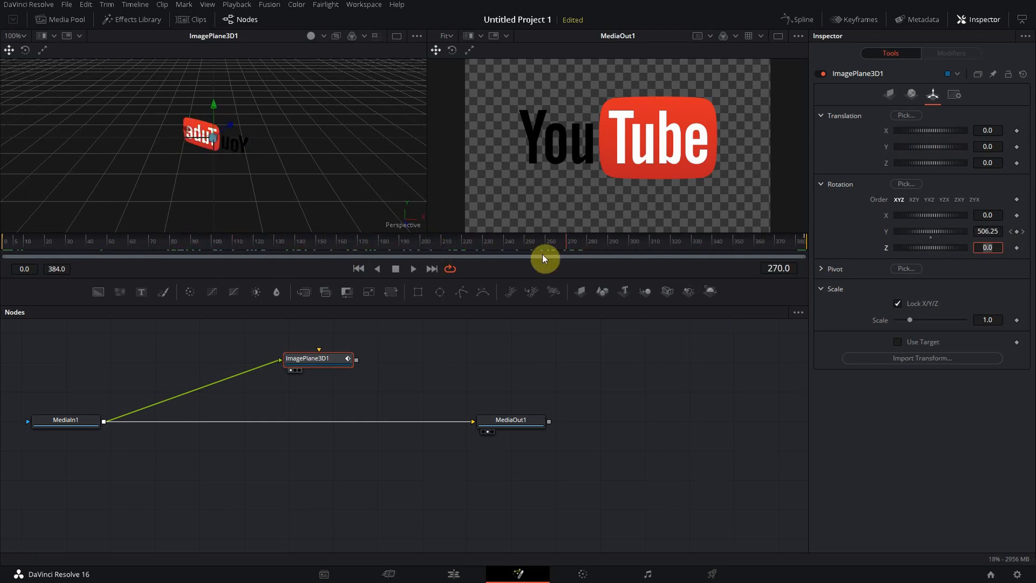
{"action": "left_click_drag", "start_coordinate": [542, 248], "coordinate": [277, 248]}
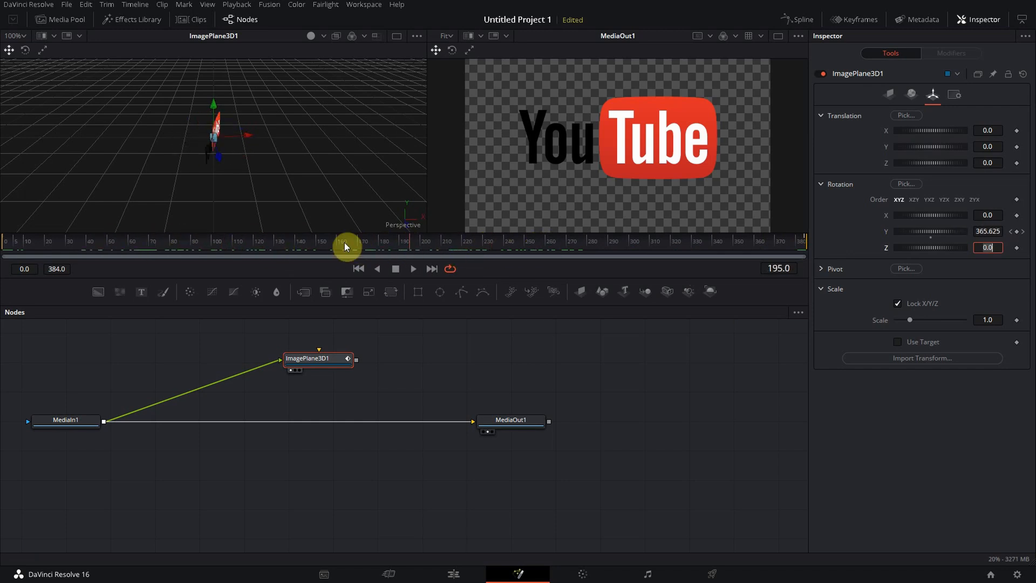
{"action": "left_click_drag", "start_coordinate": [344, 248], "coordinate": [329, 248]}
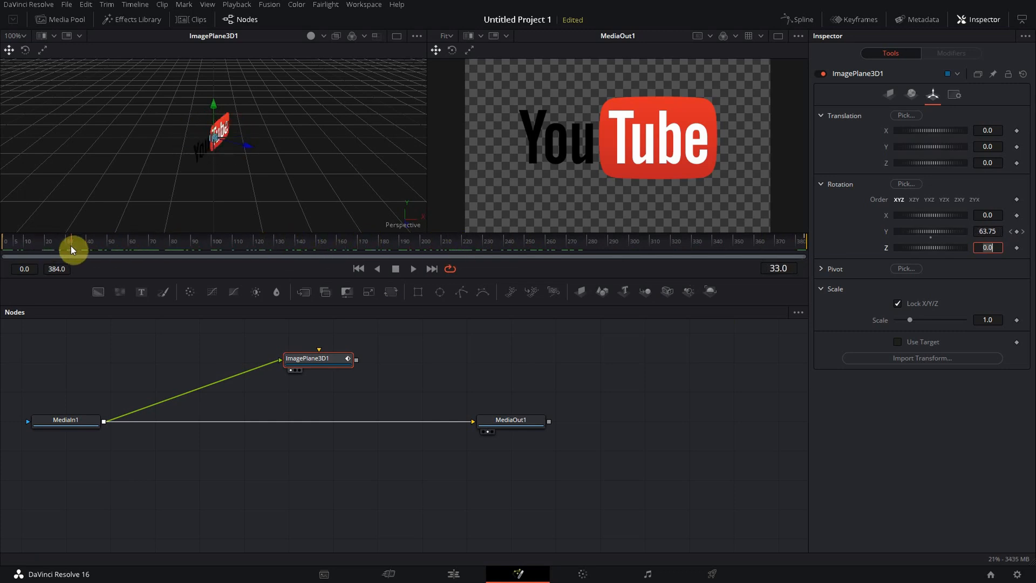
{"action": "left_click_drag", "start_coordinate": [70, 247], "coordinate": [85, 248]}
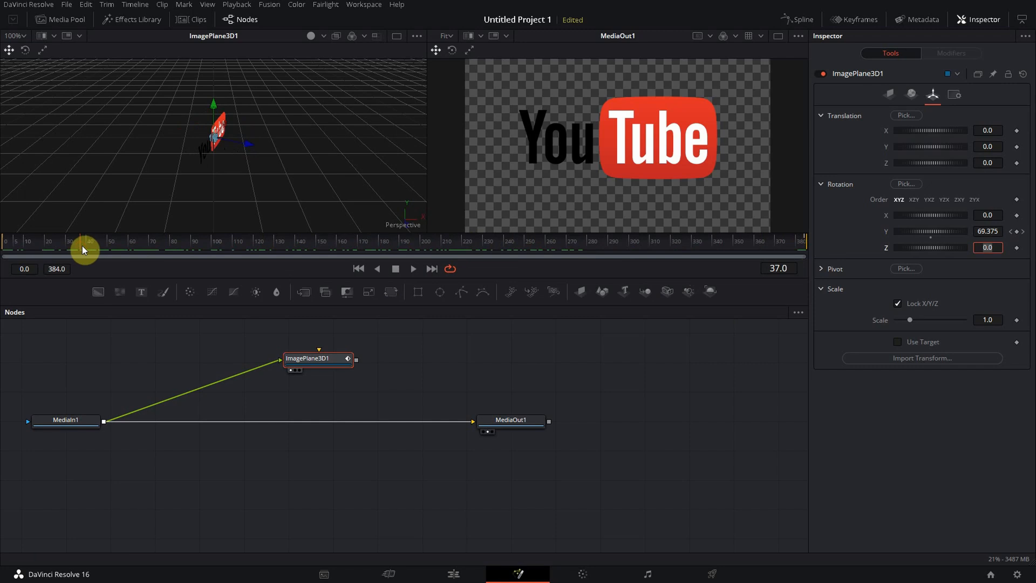
{"action": "mouse_move", "coordinate": [448, 361]}
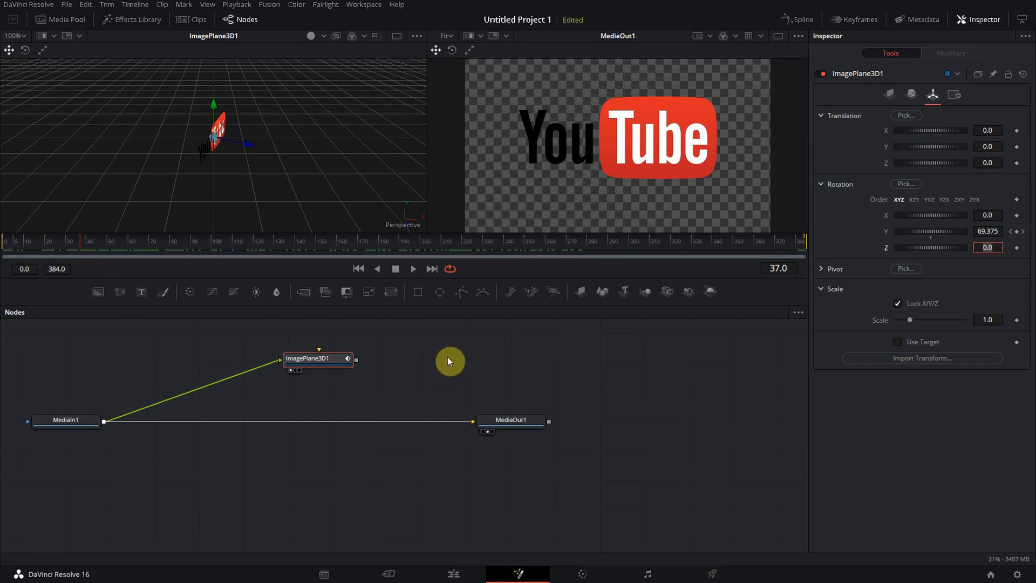
- Bring up the Nodes add-tool menu showing the 3D tools list
{"action": "right_click", "coordinate": [449, 361]}
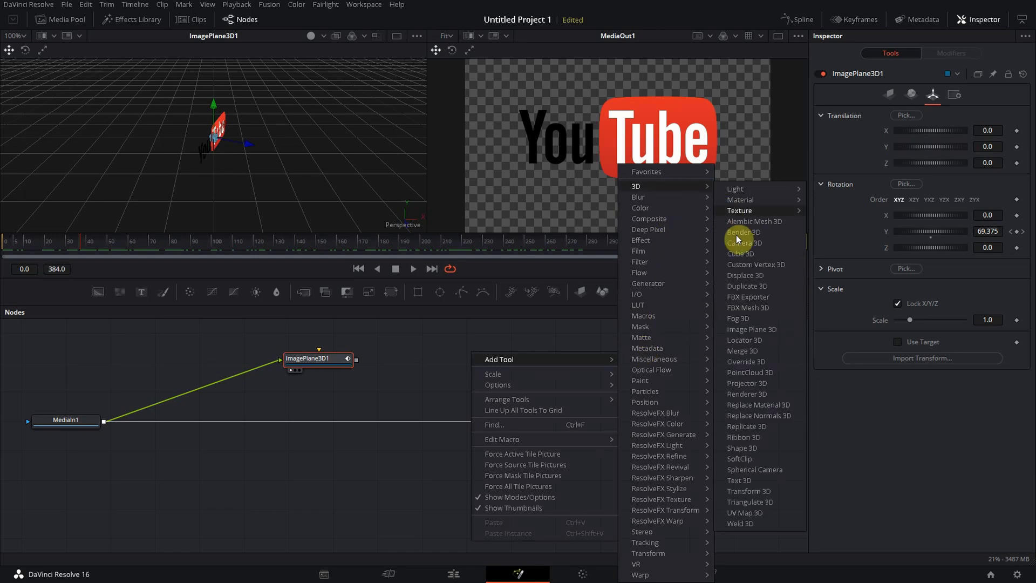
{"action": "mouse_move", "coordinate": [637, 197]}
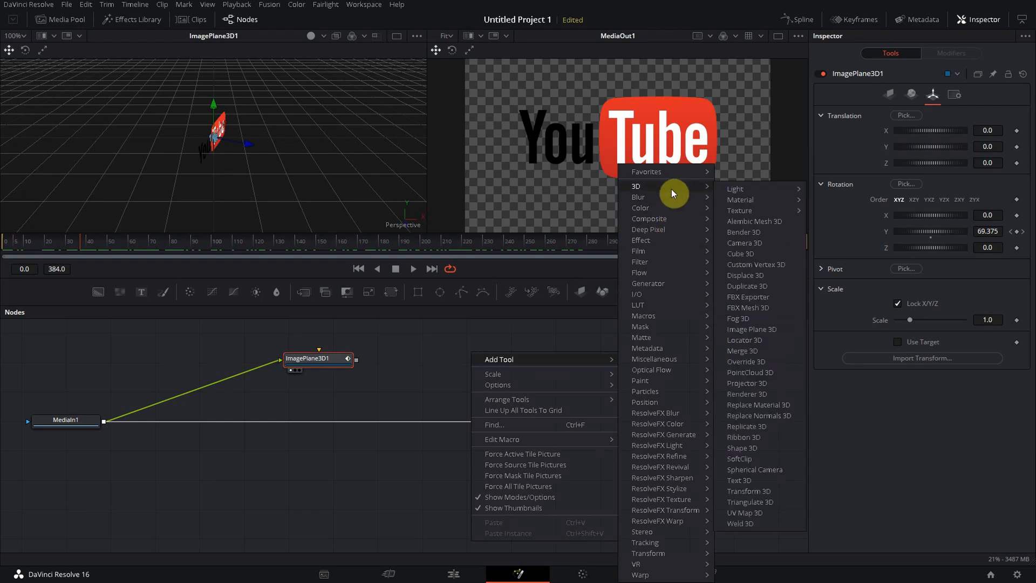
{"action": "mouse_move", "coordinate": [639, 197]}
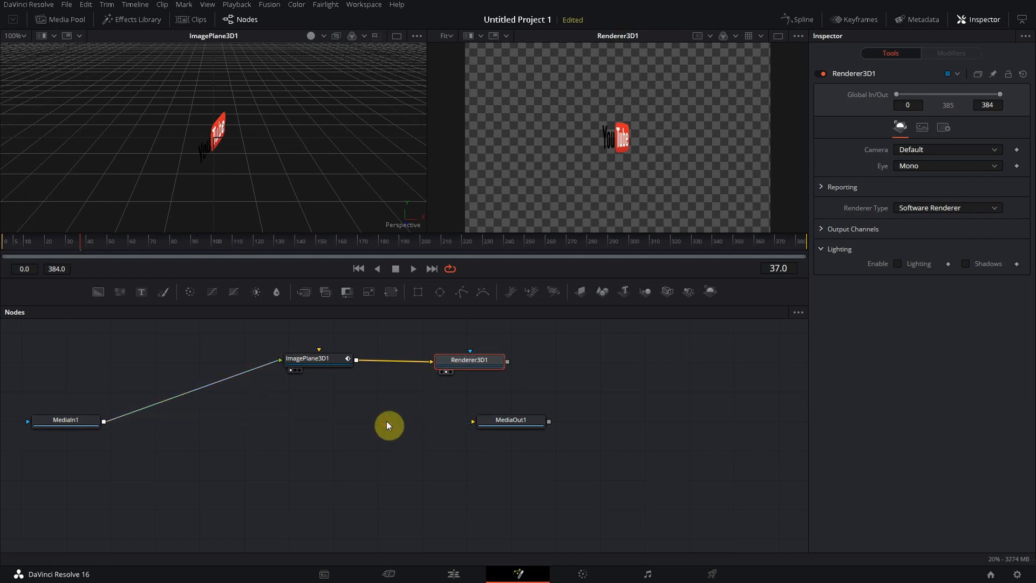
{"action": "mouse_move", "coordinate": [504, 379]}
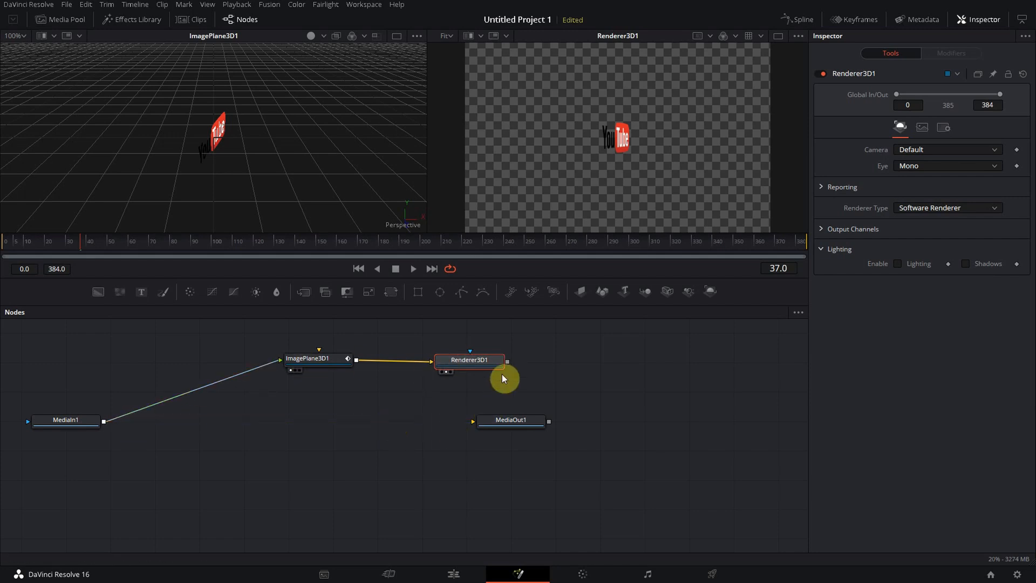
- Feed Renderer3D1 into MediaOut1, view its output, then play and stop the animation
{"action": "left_click_drag", "start_coordinate": [505, 367], "coordinate": [512, 427]}
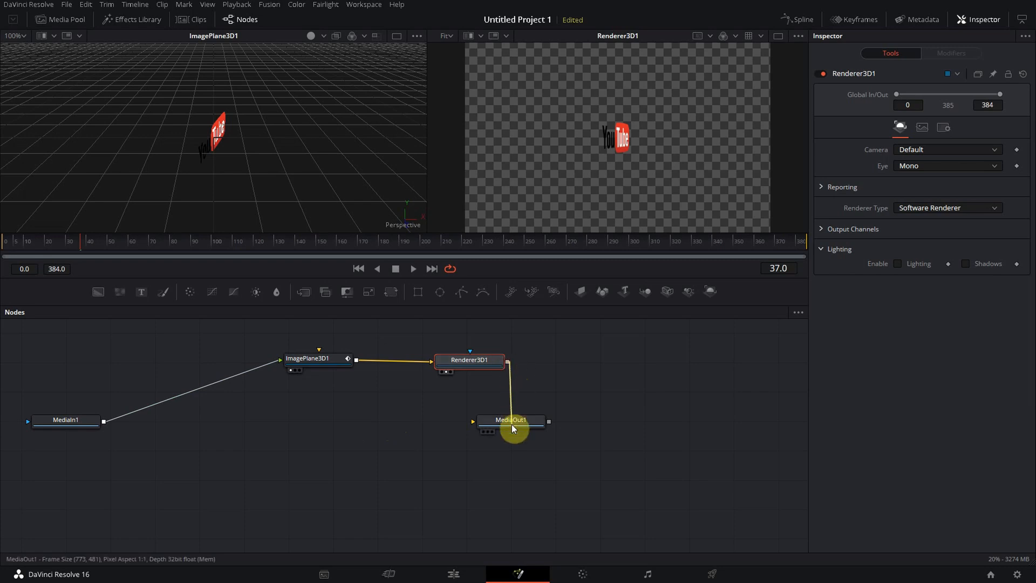
{"action": "left_click", "coordinate": [510, 420]}
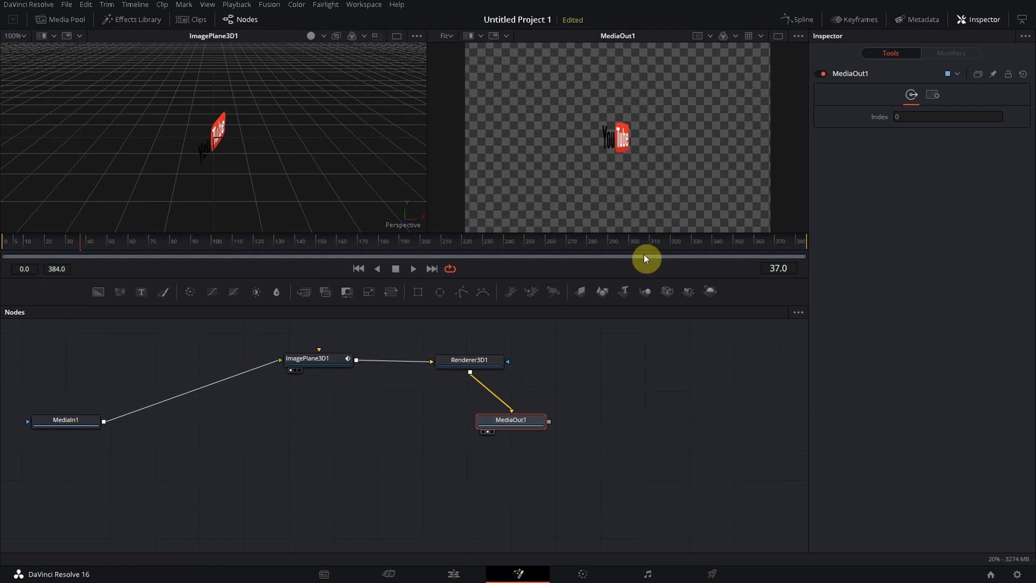
{"action": "left_click", "coordinate": [413, 268]}
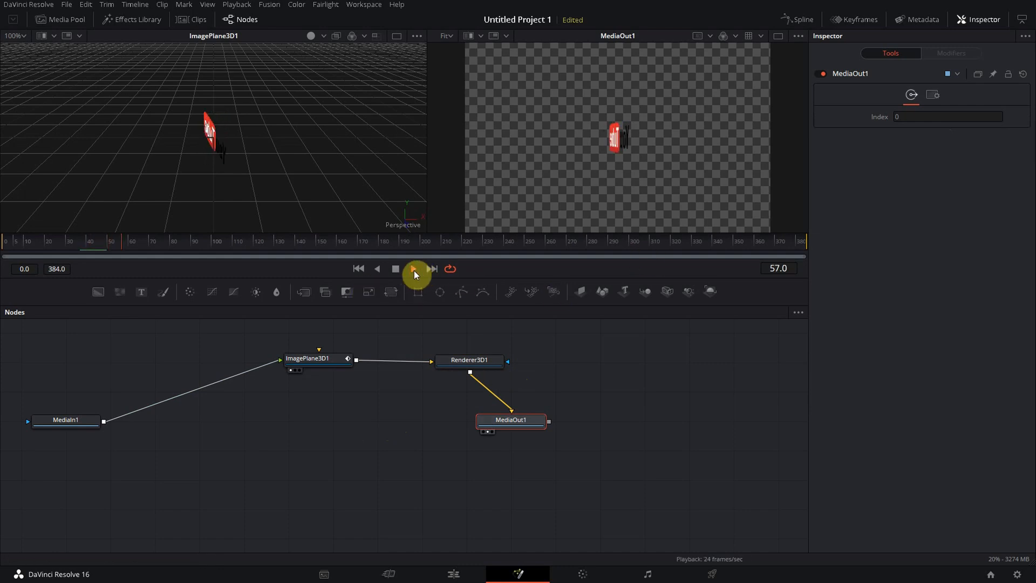
{"action": "left_click", "coordinate": [415, 268]}
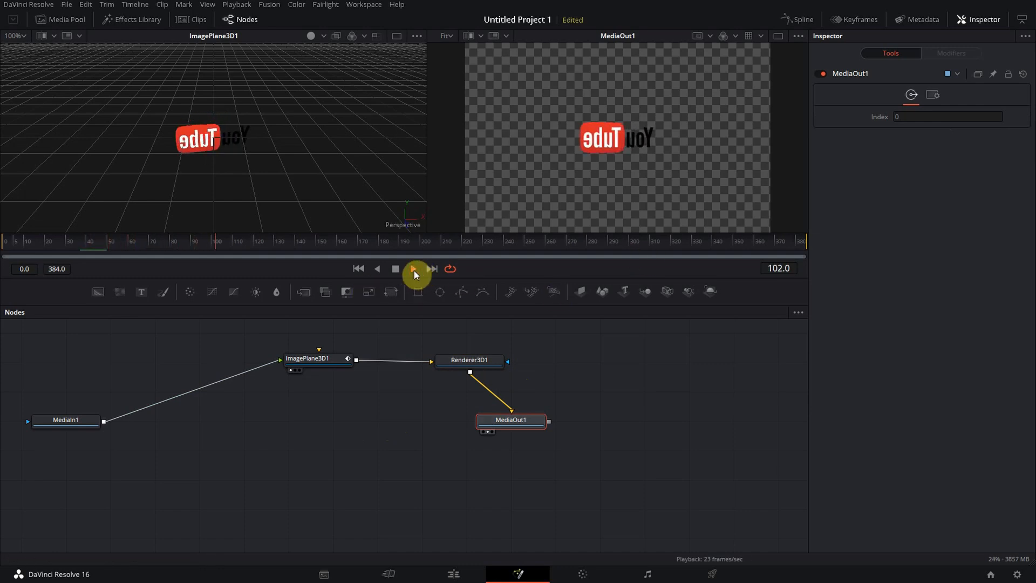
{"action": "left_click", "coordinate": [395, 268]}
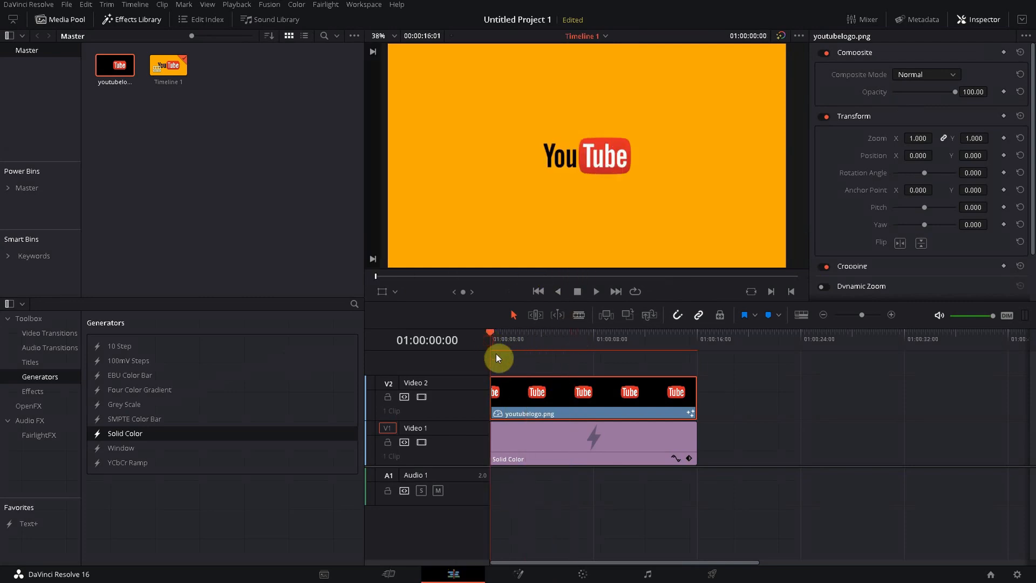
- Play the Edit page timeline to watch the YouTube logo spin over orange
{"action": "left_click", "coordinate": [594, 291]}
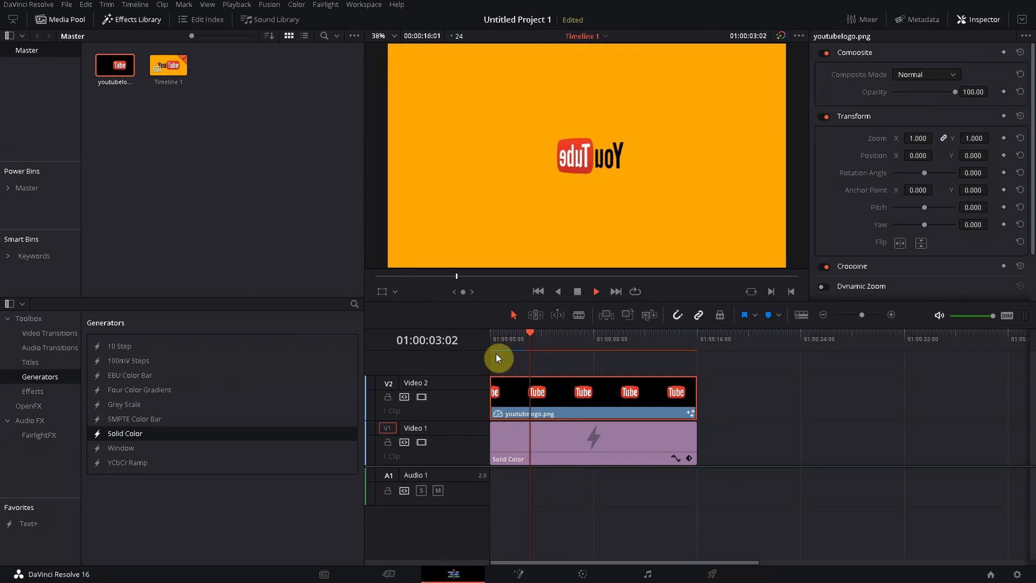
{"action": "left_click", "coordinate": [556, 339]}
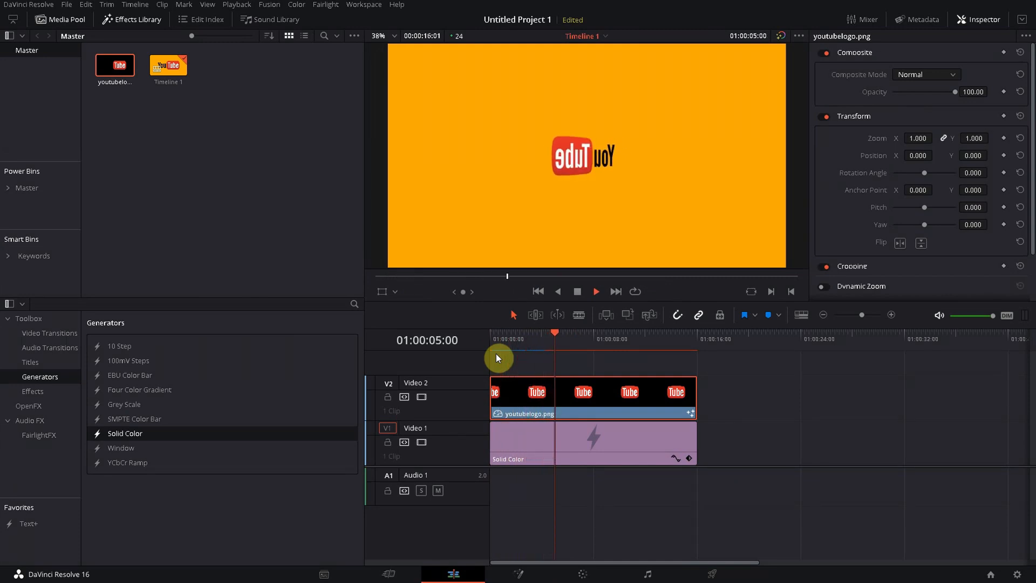